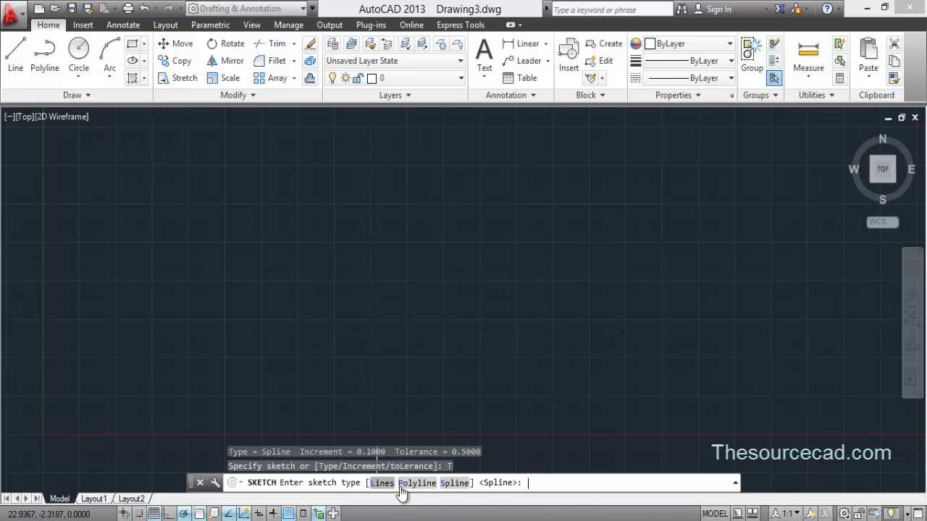
mouse_move(455, 486)
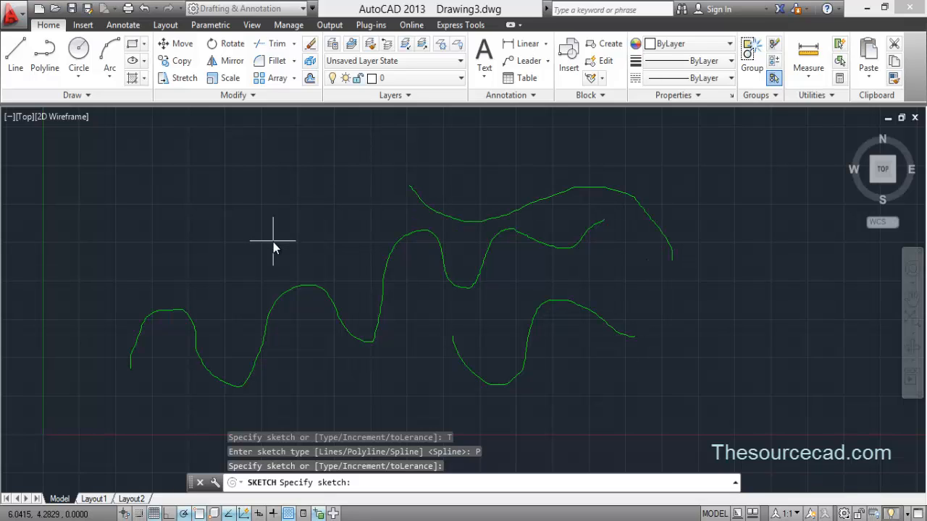
- Switch to ppl.dwg from Quick View Drawings and orbit the slanted box to a new angle
key("Enter")
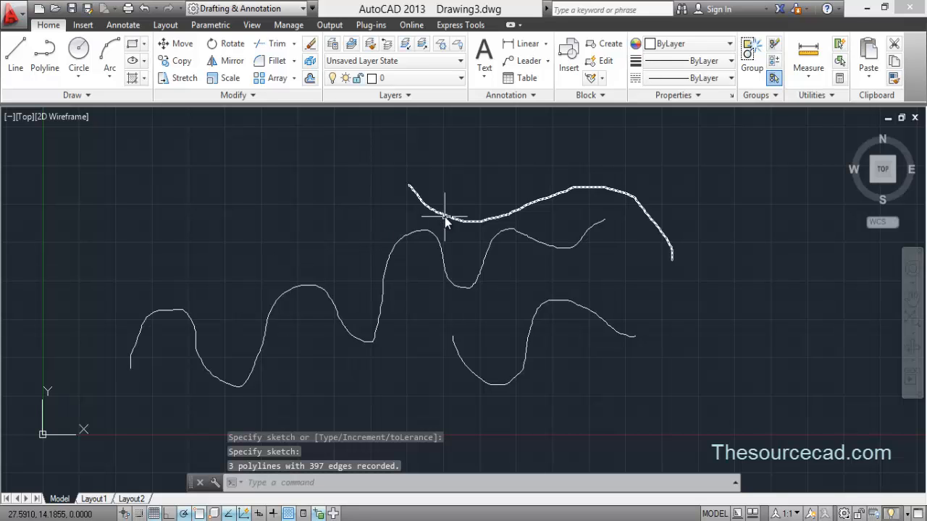
mouse_move(405, 238)
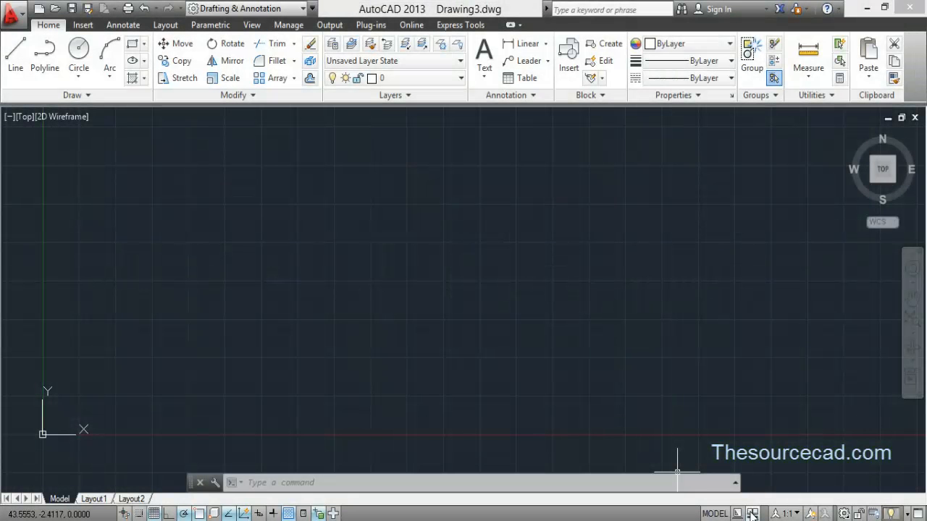
left_click(747, 515)
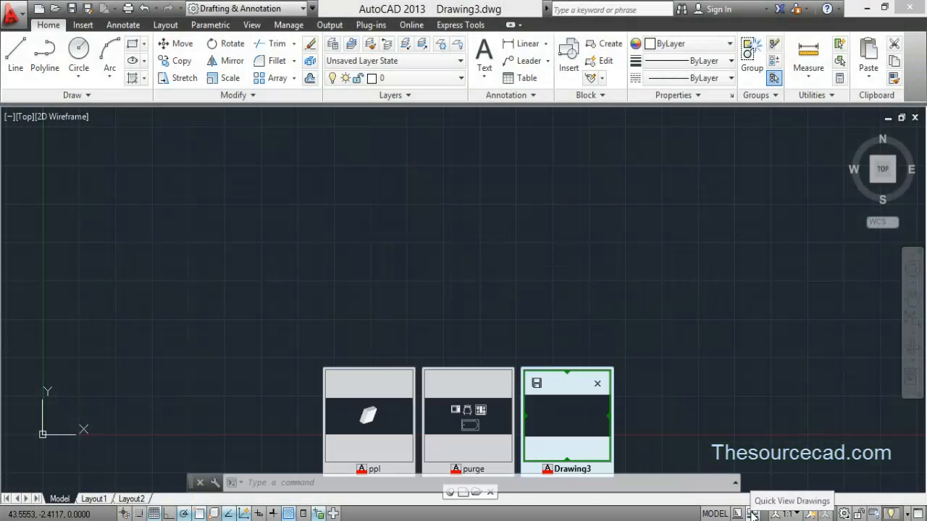
left_click(366, 422)
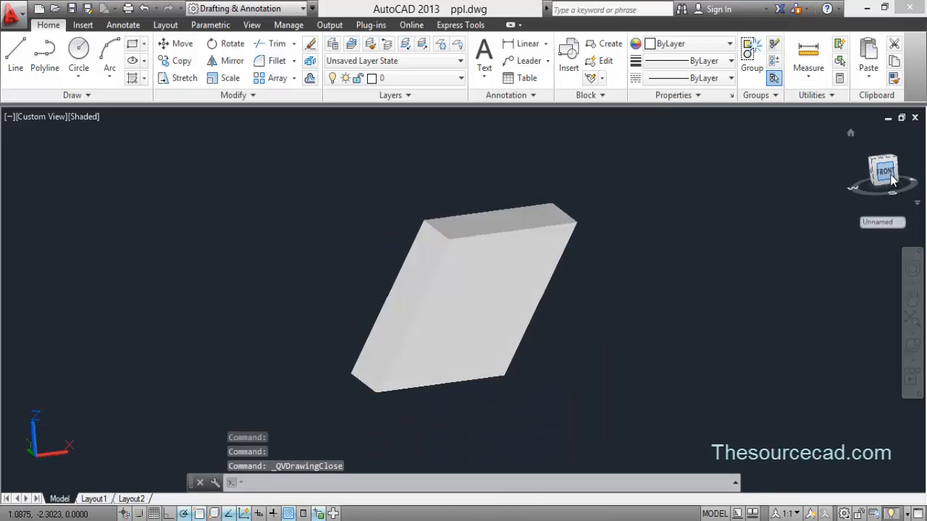
left_click(888, 171)
type("3DFORBIT")
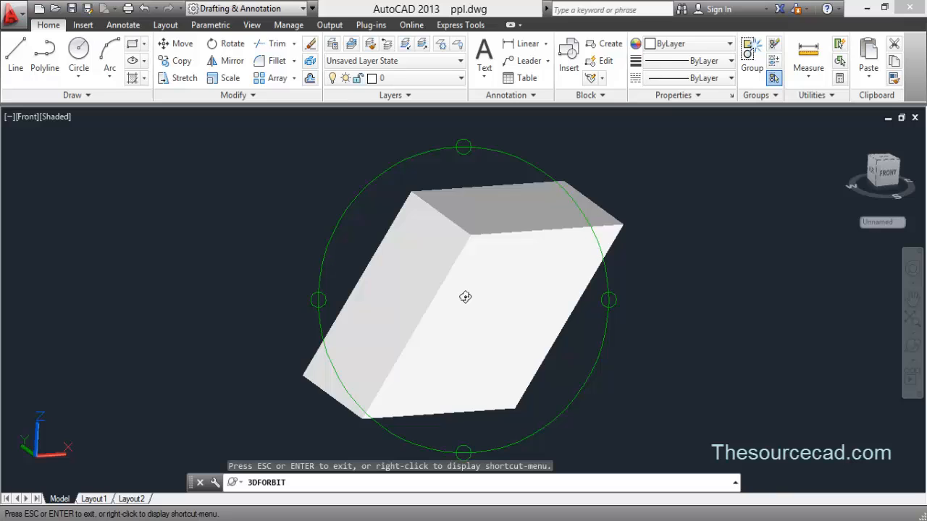
left_click_drag(467, 296, 475, 271)
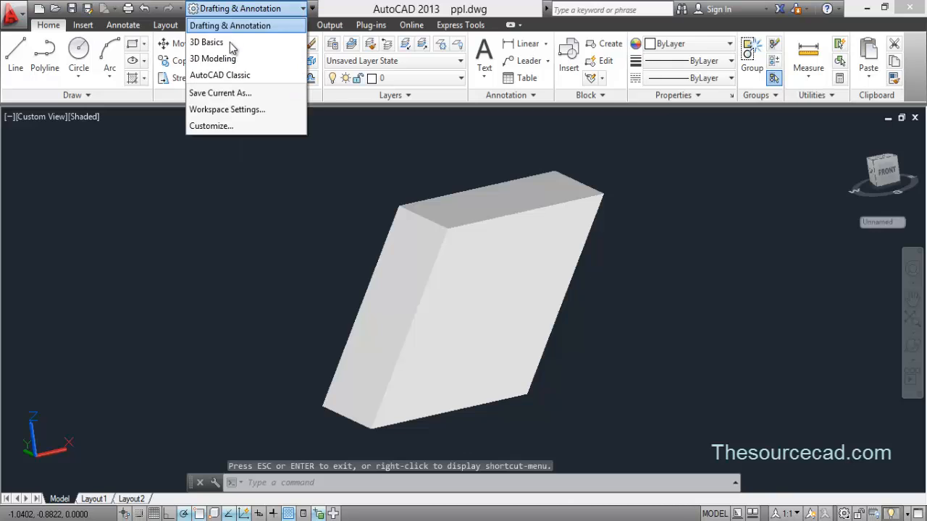
- Switch to the 3D Modeling workspace, trying Presspull on the top face and undoing back to the original box
left_click(214, 58)
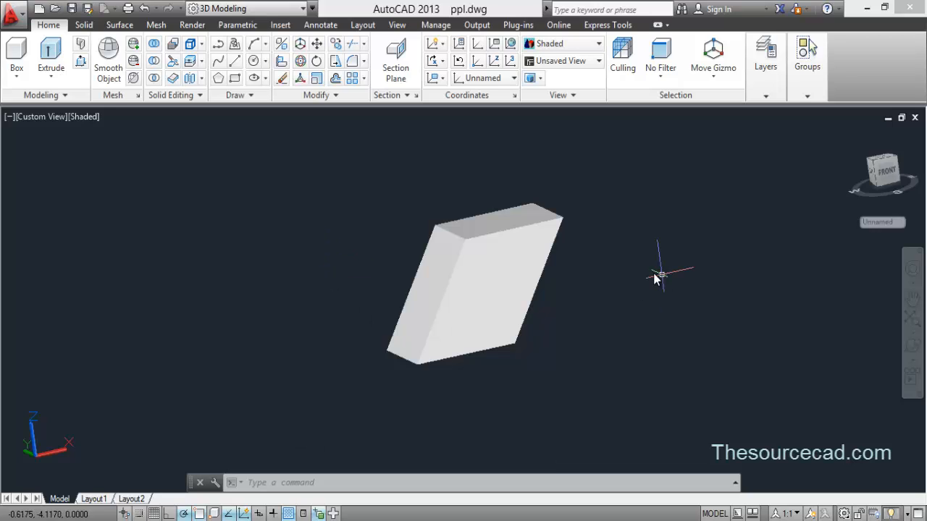
mouse_move(556, 268)
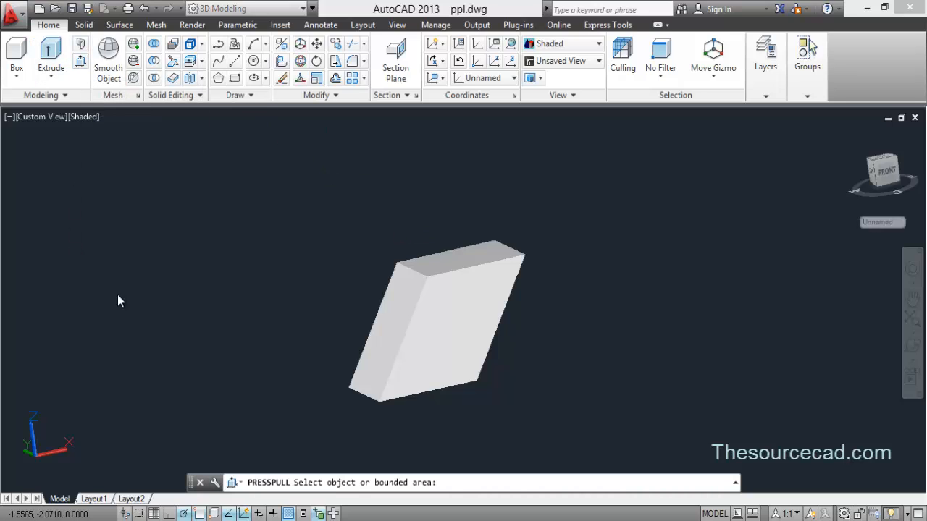
left_click(461, 270)
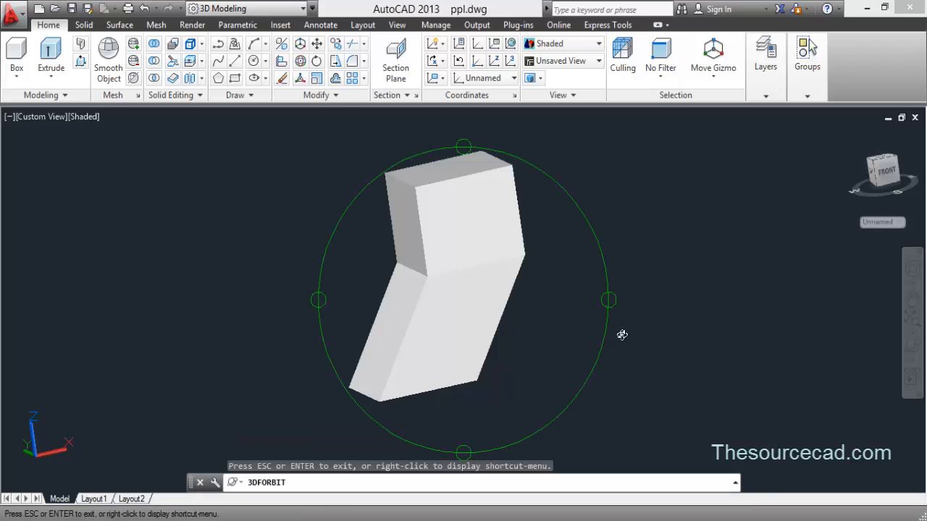
left_click_drag(622, 333, 542, 333)
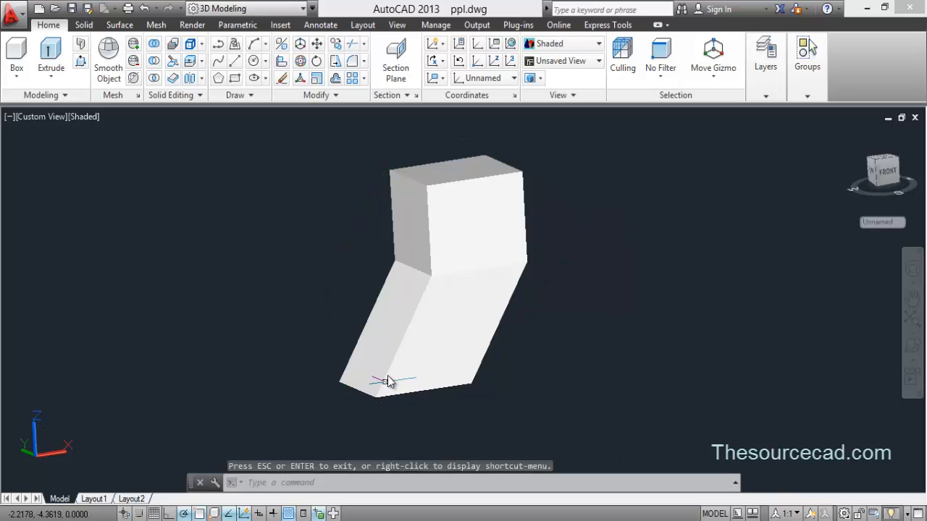
left_click(388, 379)
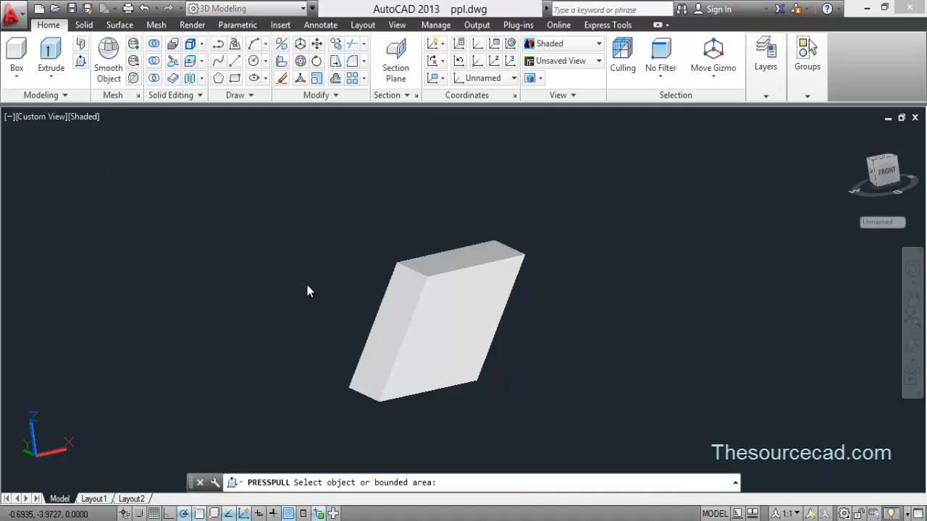
mouse_move(450, 262)
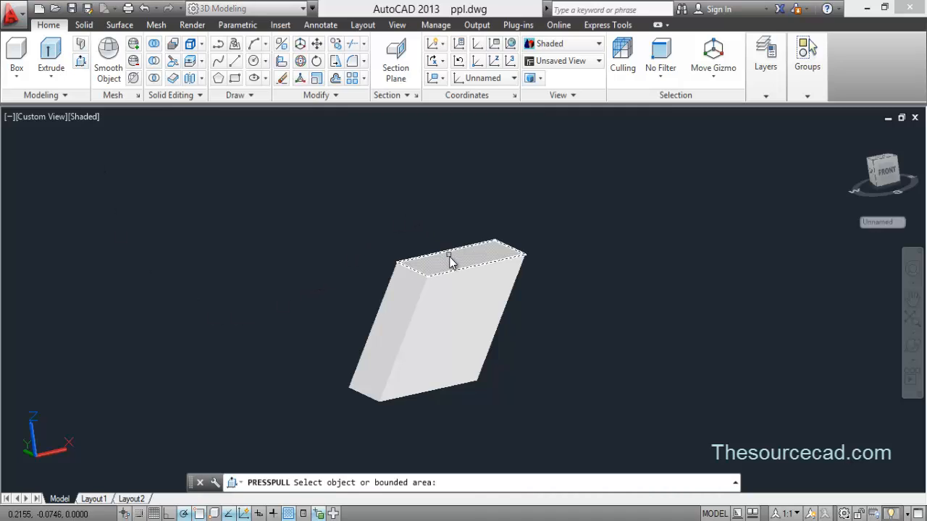
- Pull the box's top face upward with Presspull so the solid becomes much taller, inspecting it all round
left_click(449, 261)
type("3DFORBIT")
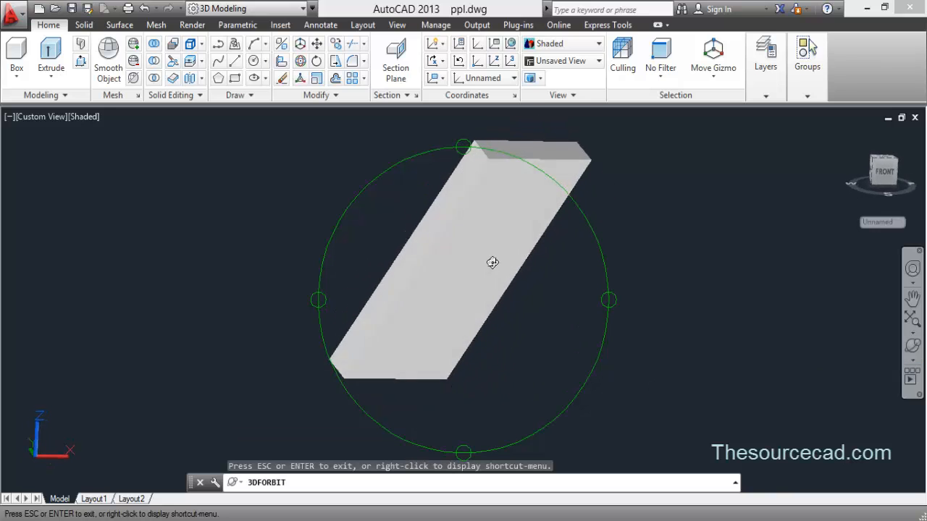
left_click_drag(492, 263, 495, 296)
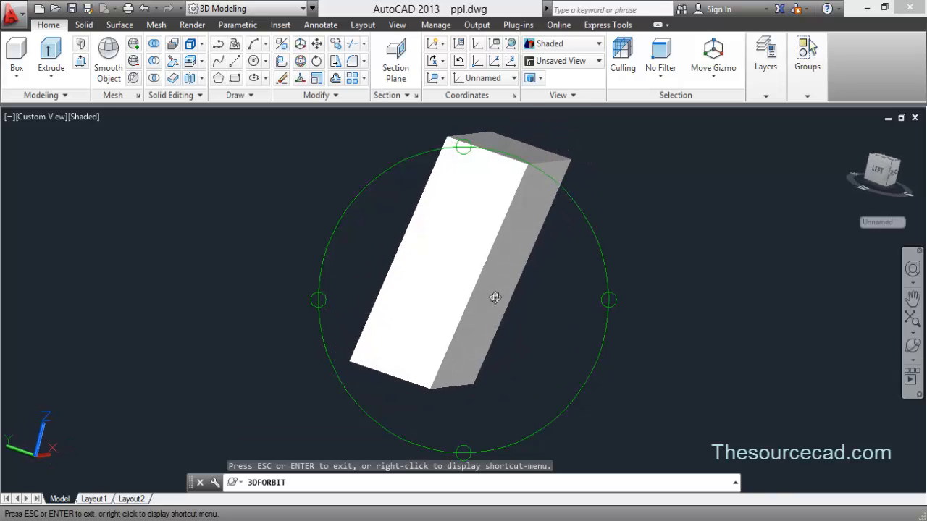
left_click_drag(495, 298, 404, 275)
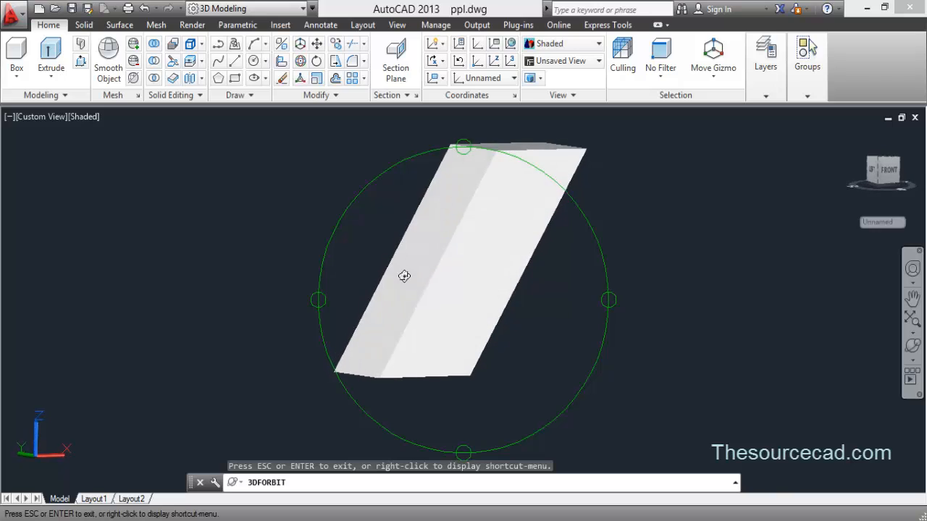
left_click_drag(404, 275, 406, 281)
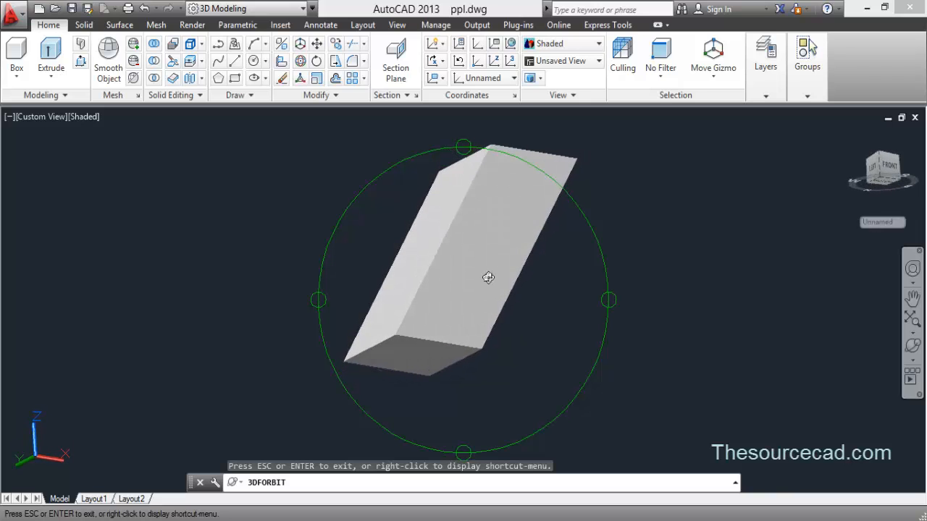
left_click_drag(488, 278, 452, 362)
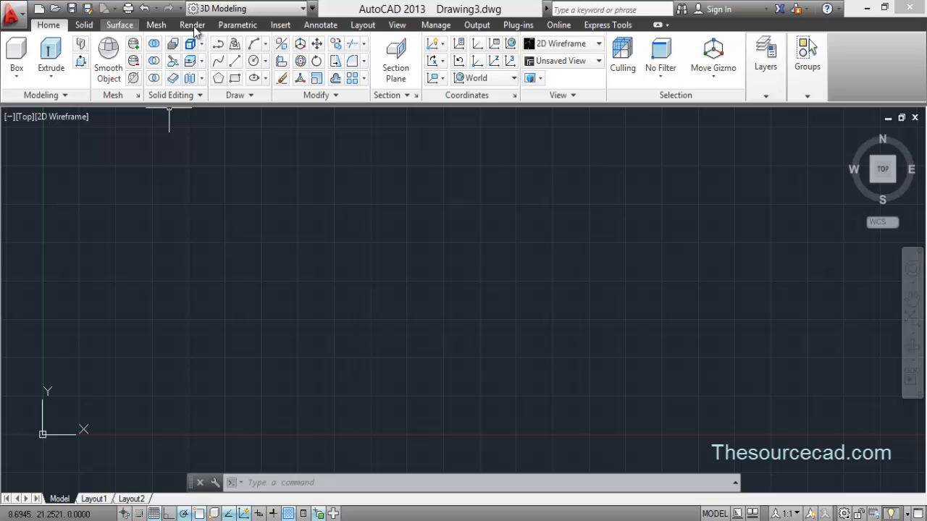
- Place a multiline text reading 'AutoCAD' in the empty Drawing3
left_click(320, 24)
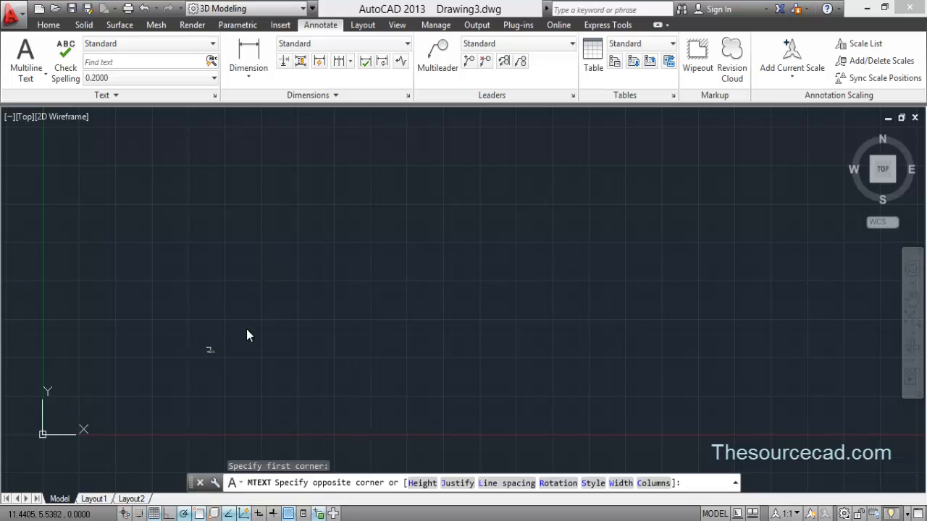
mouse_move(556, 226)
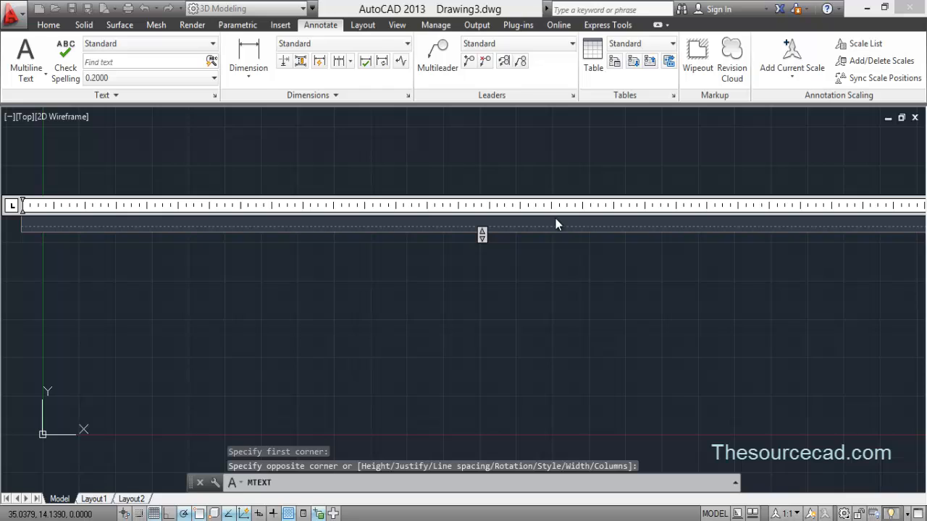
type("AutoCAD")
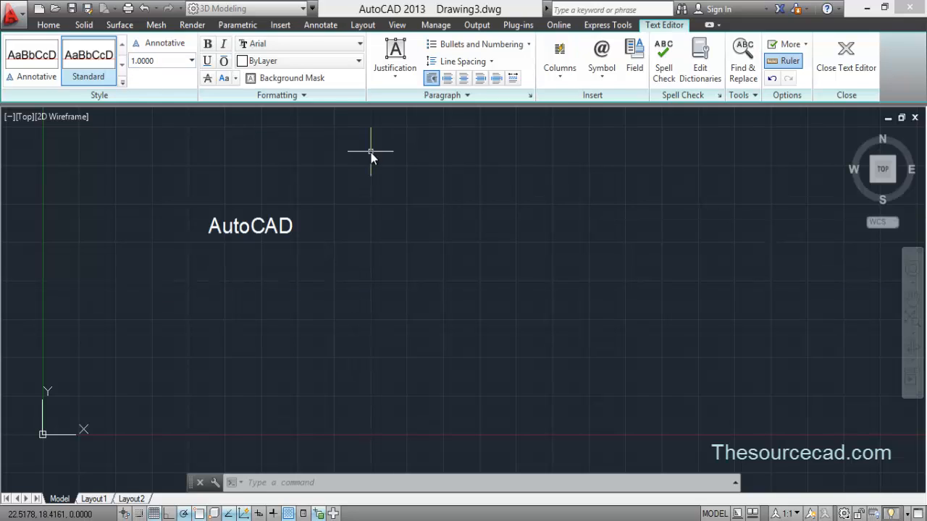
left_click(846, 55)
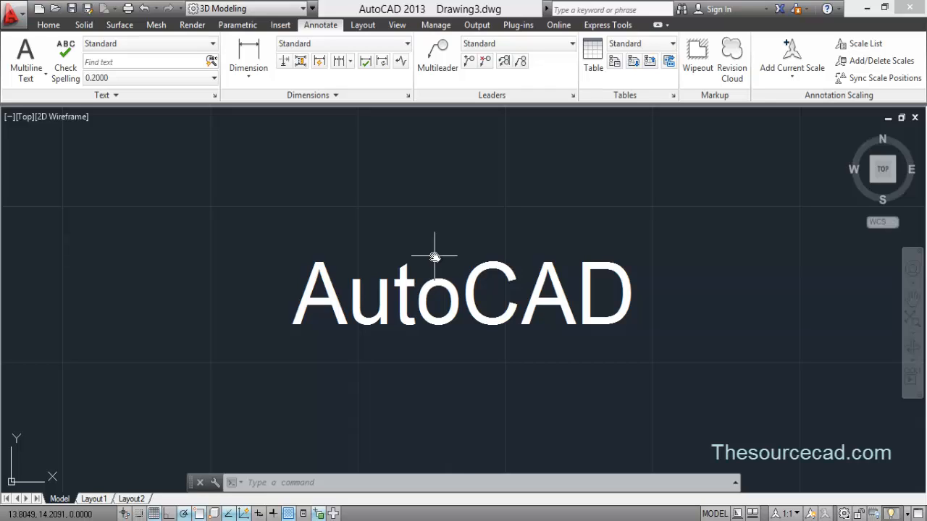
- Explode the AutoCAD text into plain line outlines with TXTEXP
type("txte")
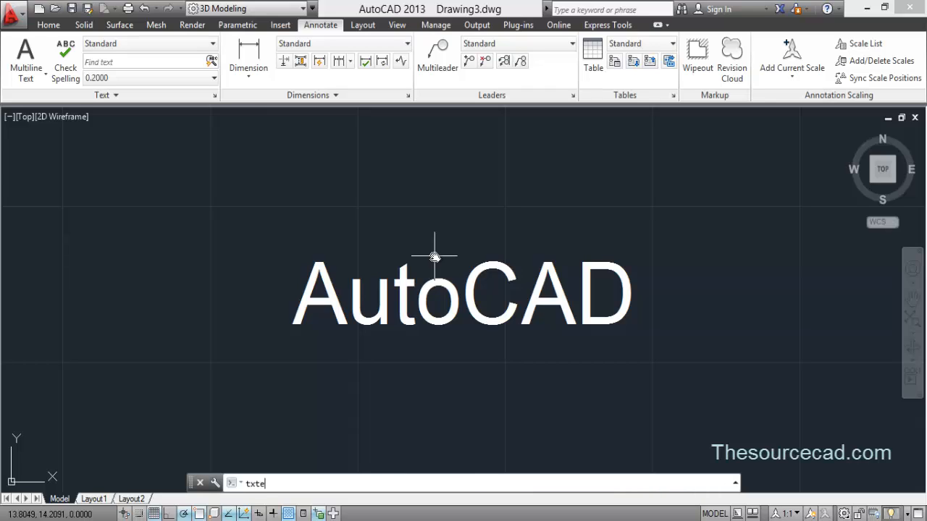
key("Enter")
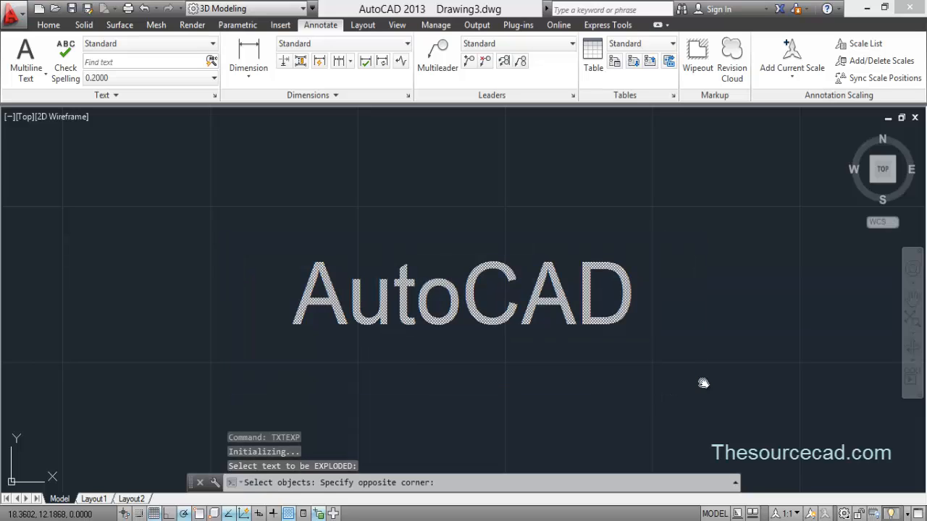
left_click(463, 292)
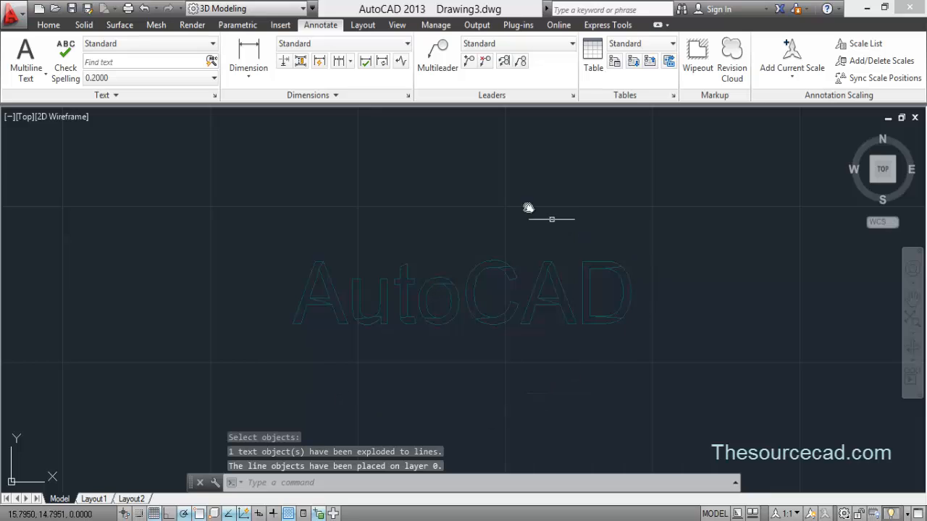
mouse_move(313, 332)
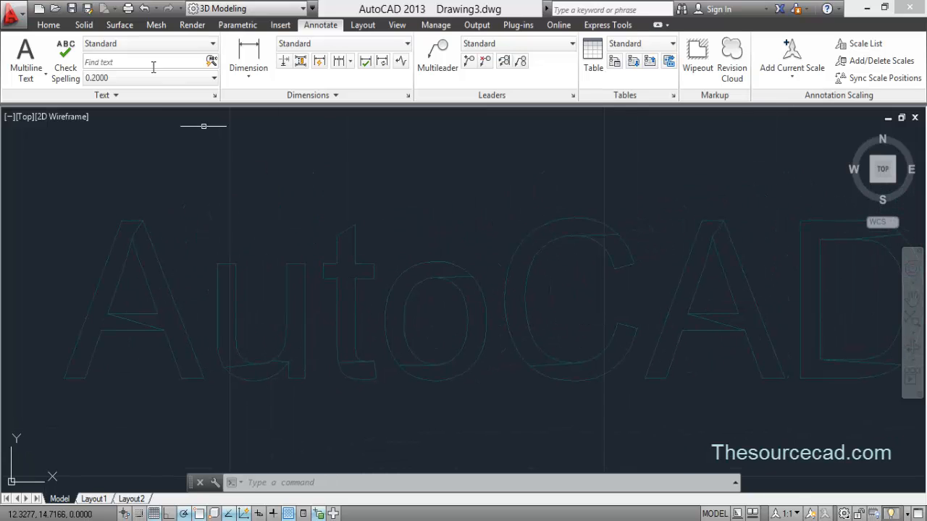
left_click(48, 23)
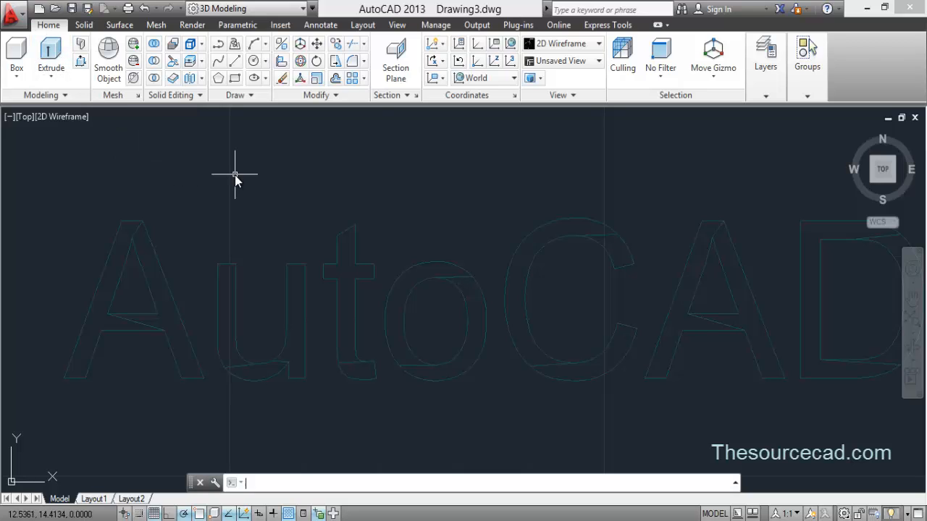
- Fill several letter outlines with ANSI31 diagonal hatch at scale 0.3
type("HATCH Pick internal point or [Select objects seTtings]:")
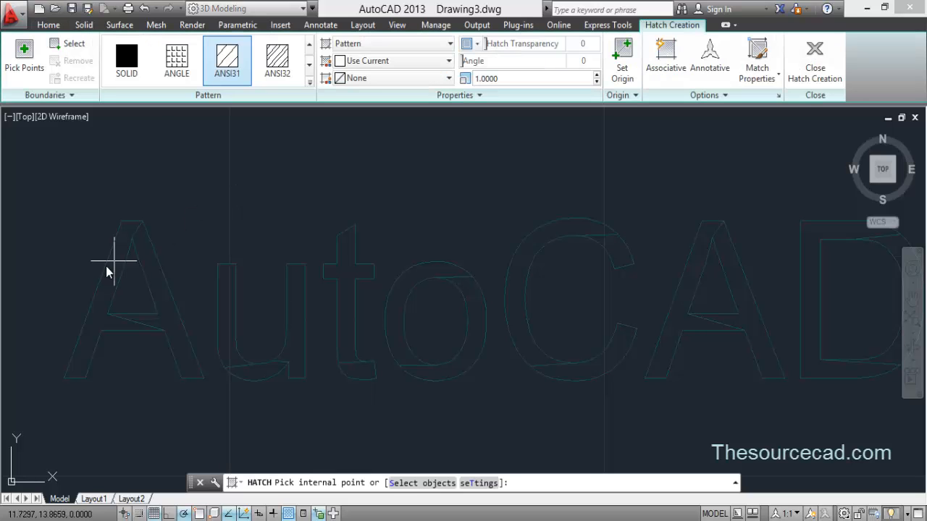
left_click(116, 268)
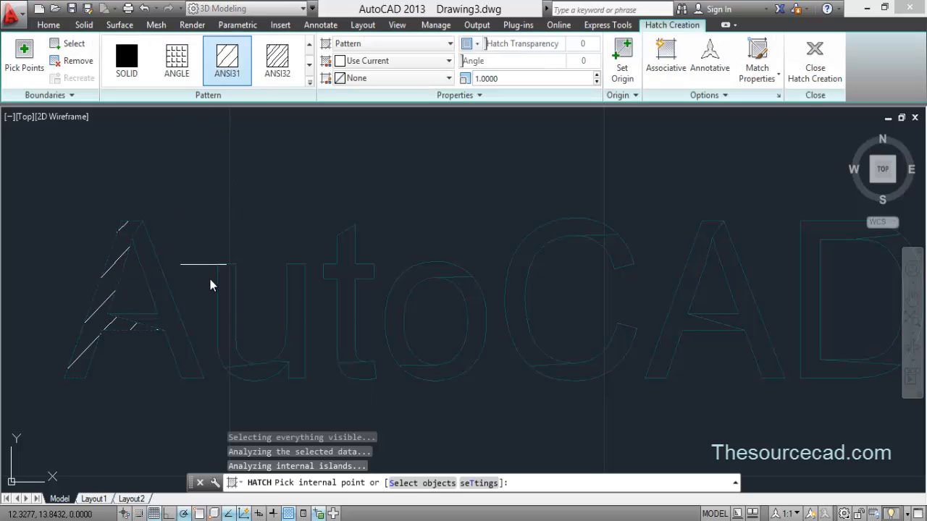
left_click(533, 79)
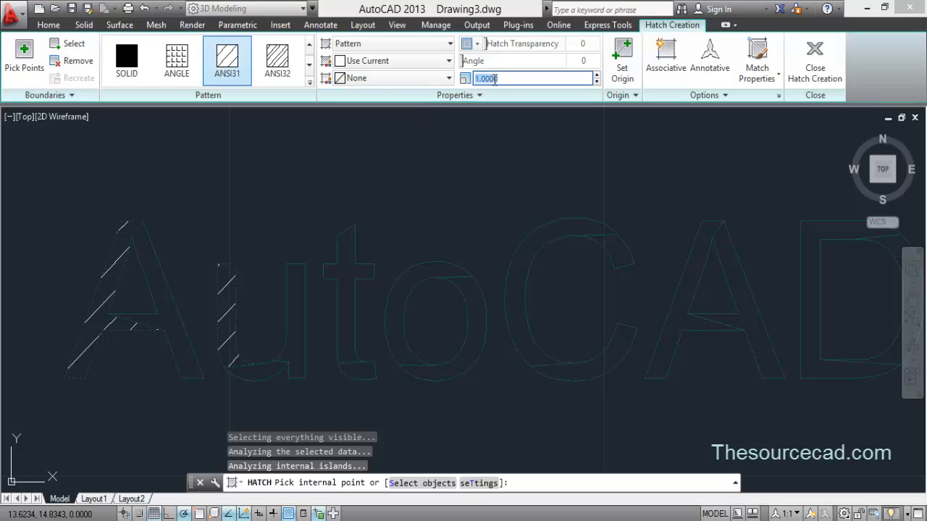
type("0.300")
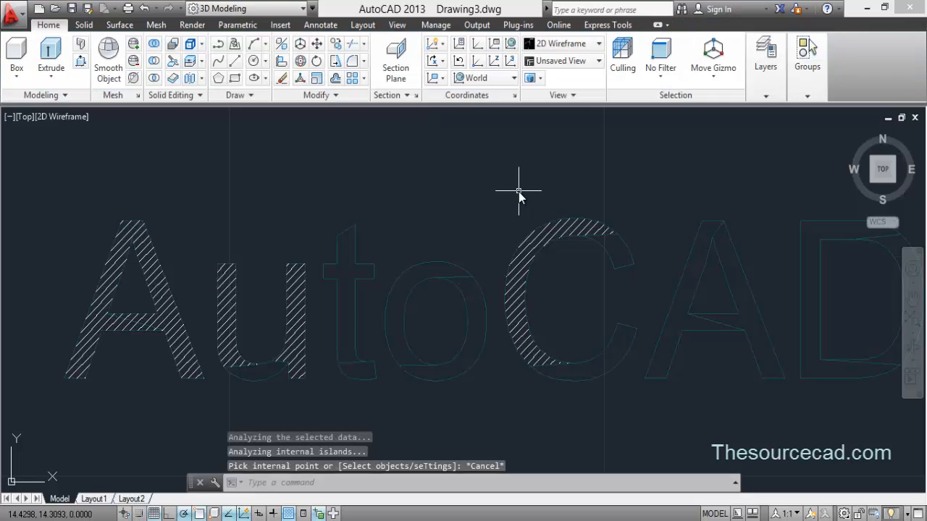
type("t")
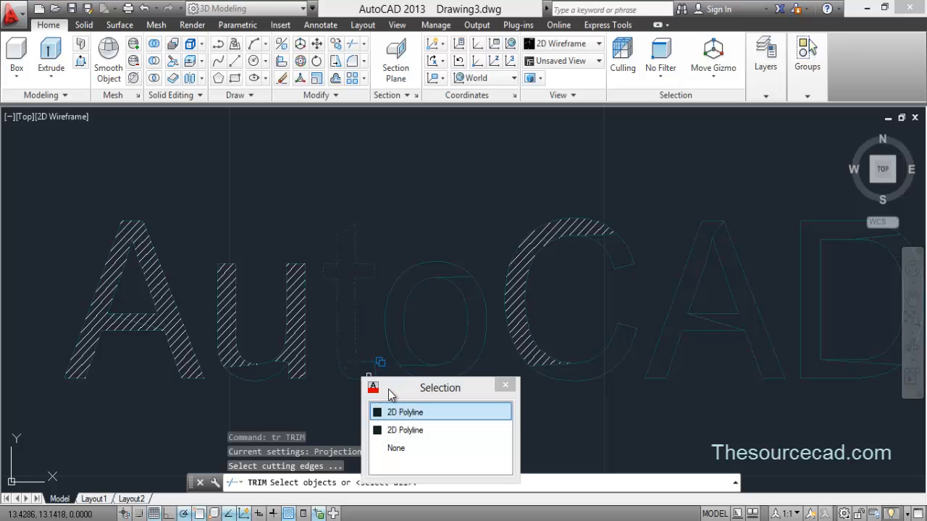
- Extrude the 2D letter polyline into a 3D solid and view it shaded in 3D
left_click(406, 411)
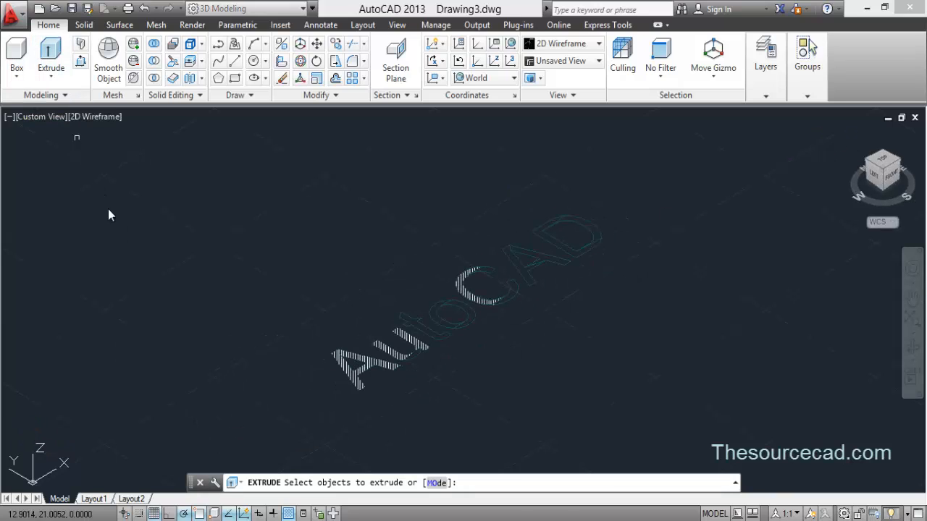
left_click(422, 333)
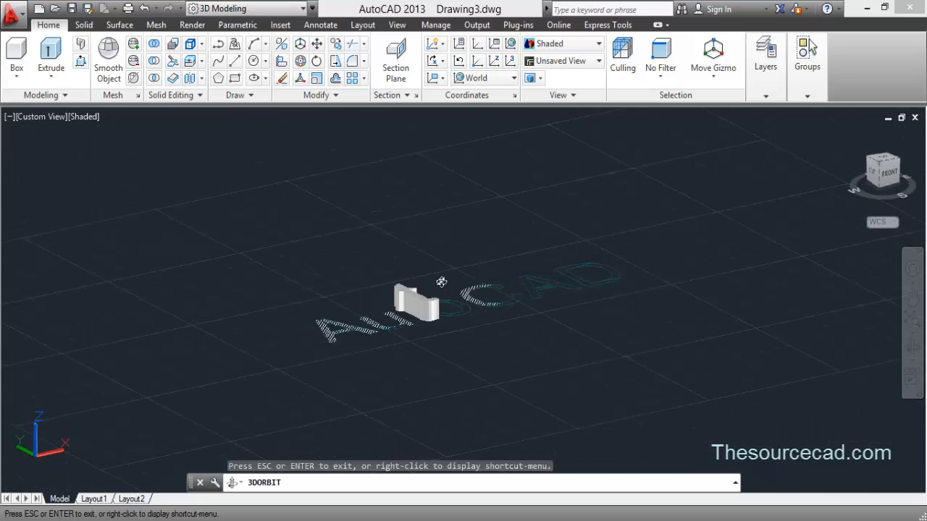
left_click_drag(442, 281, 408, 320)
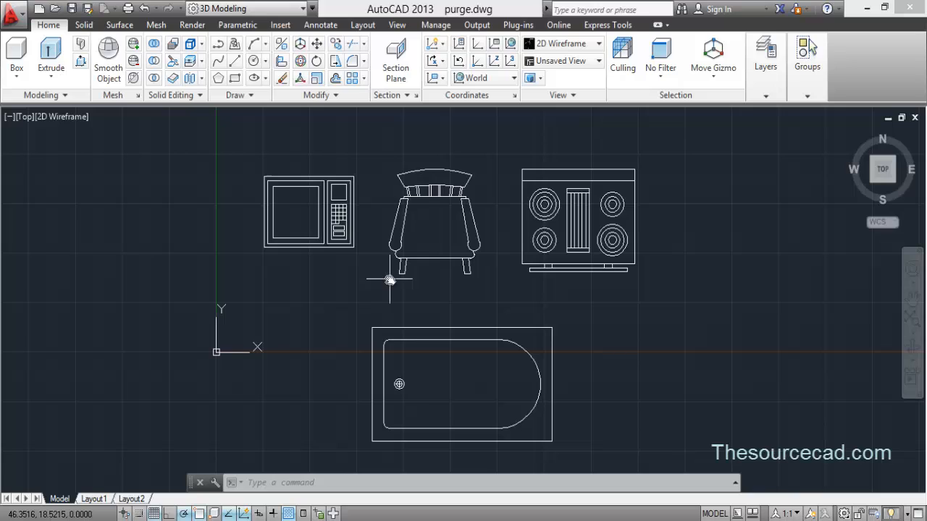
mouse_move(502, 251)
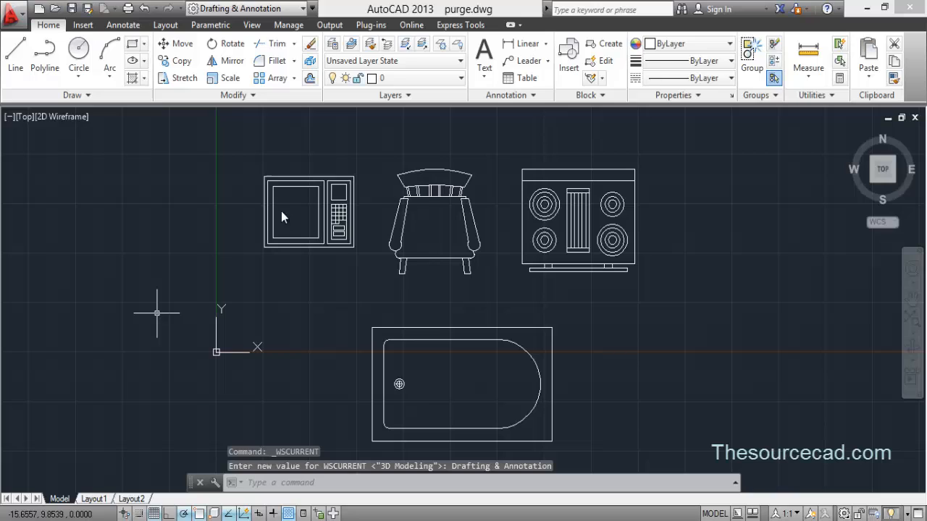
mouse_move(319, 203)
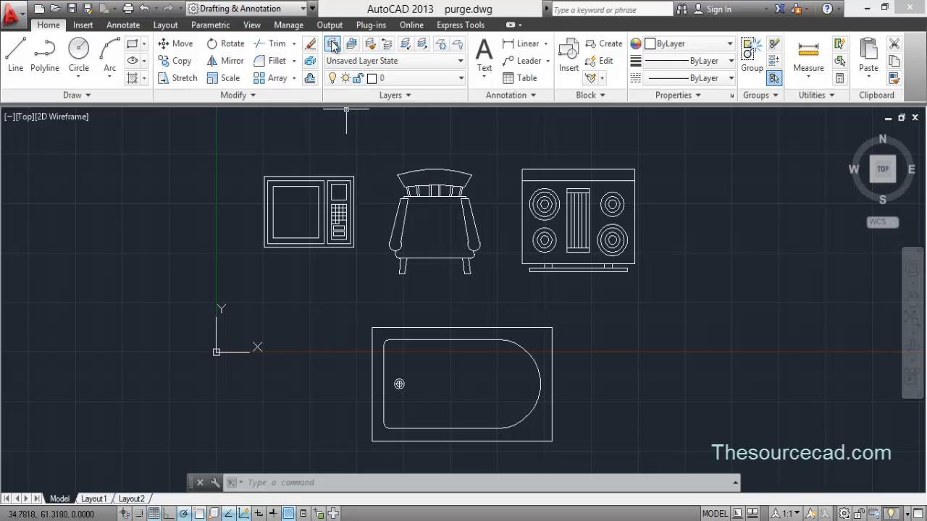
- Review the furniture drawing's six layers in the Layer Properties Manager
left_click(333, 44)
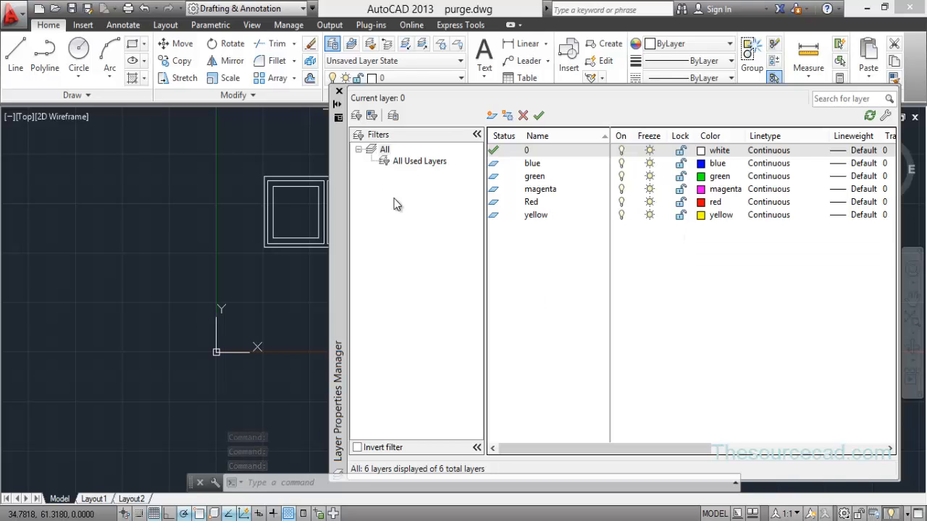
mouse_move(339, 94)
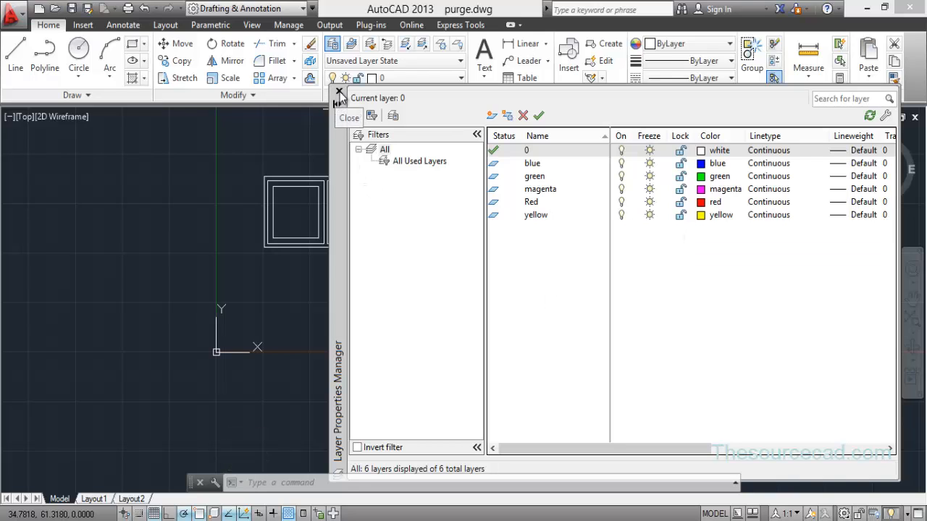
left_click(339, 93)
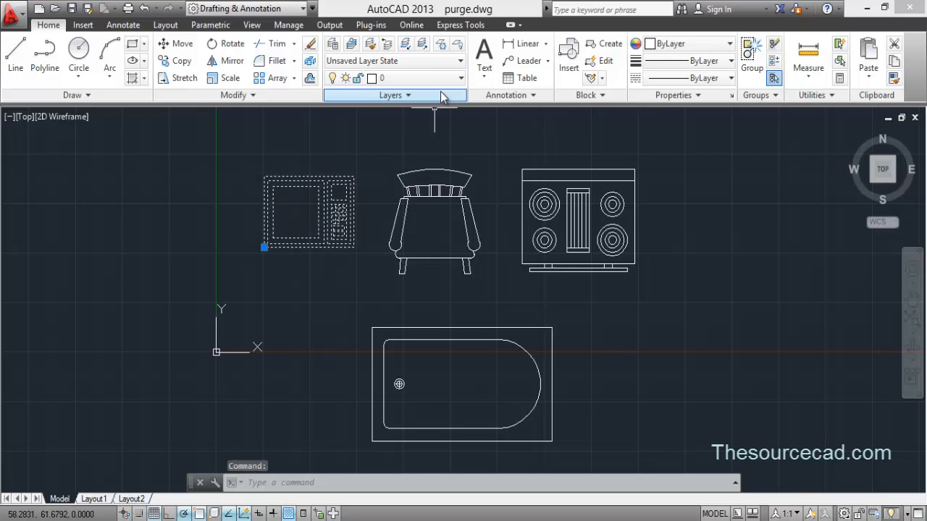
- Select a furniture block to reassign it to its coloured layer
left_click(379, 78)
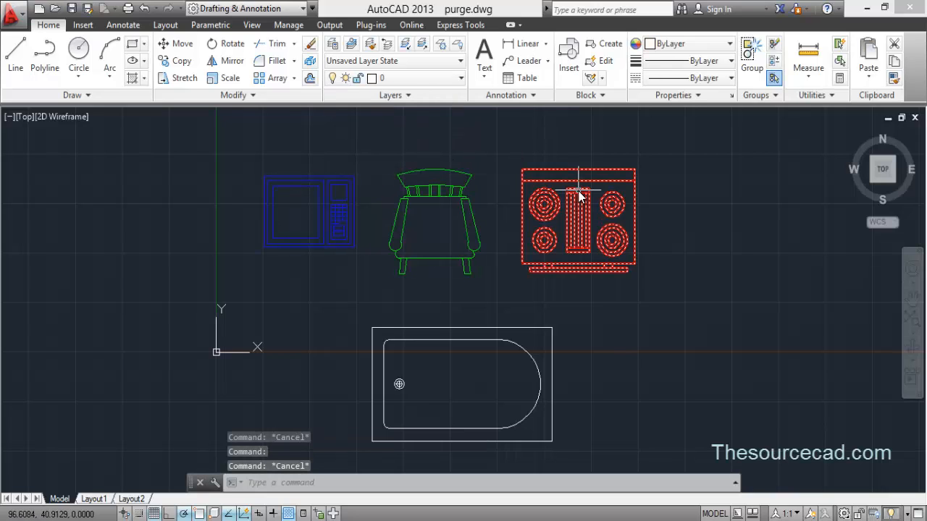
mouse_move(510, 295)
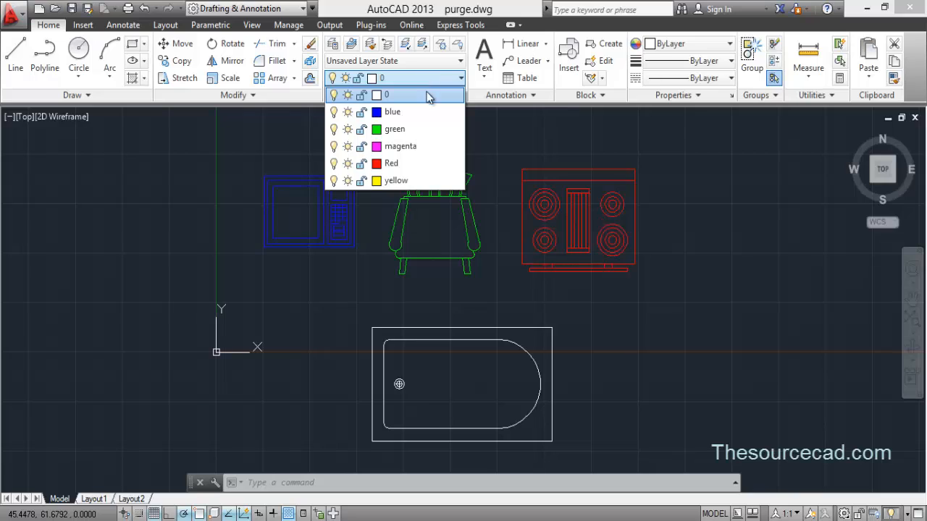
mouse_move(408, 179)
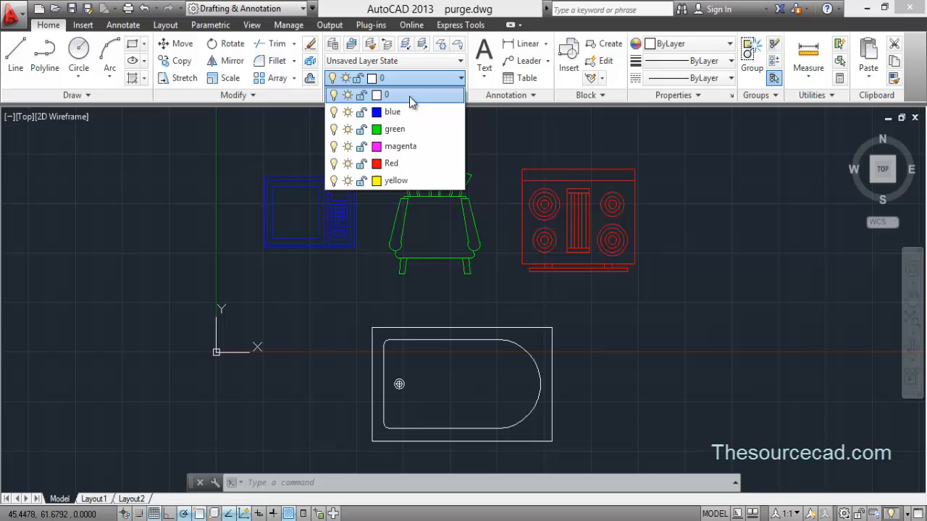
mouse_move(411, 100)
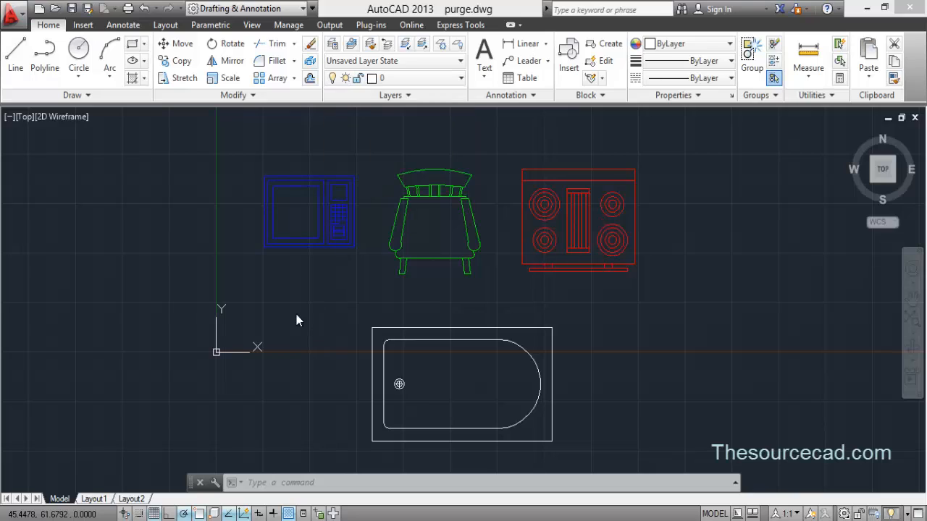
mouse_move(262, 331)
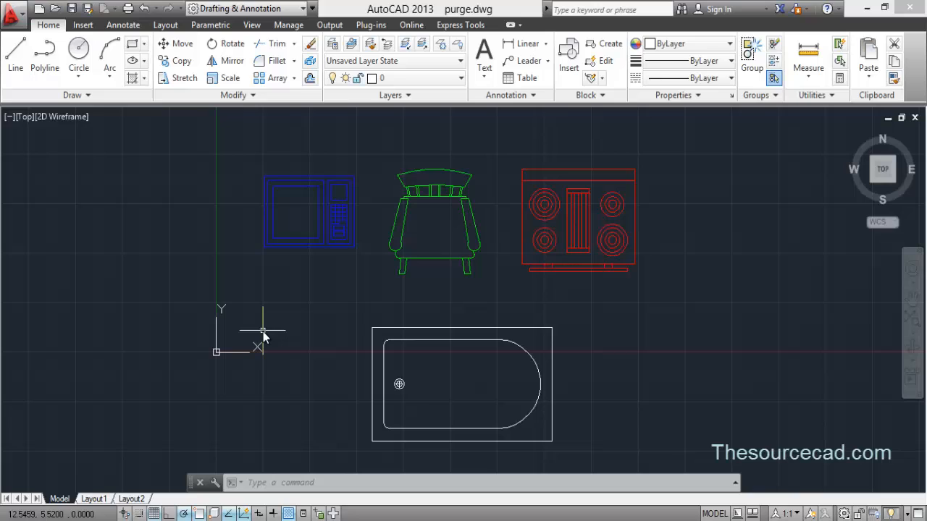
mouse_move(418, 282)
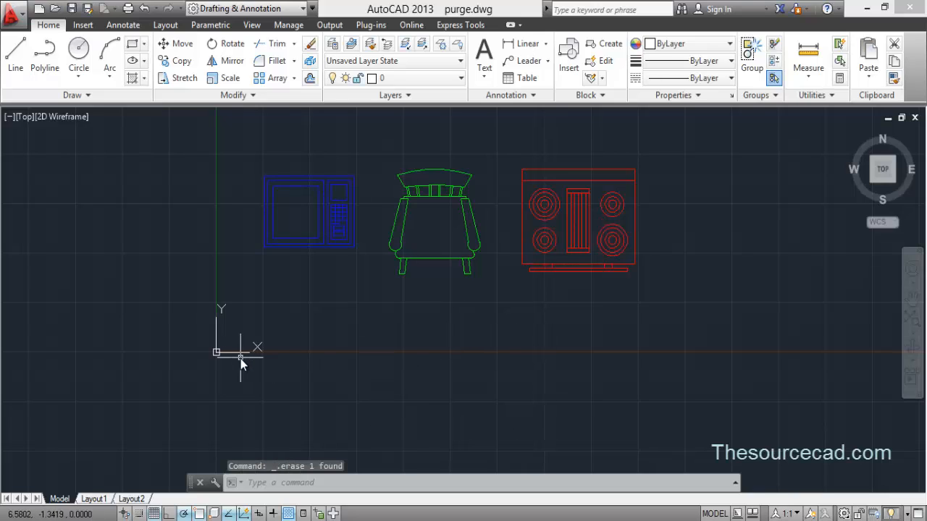
mouse_move(521, 343)
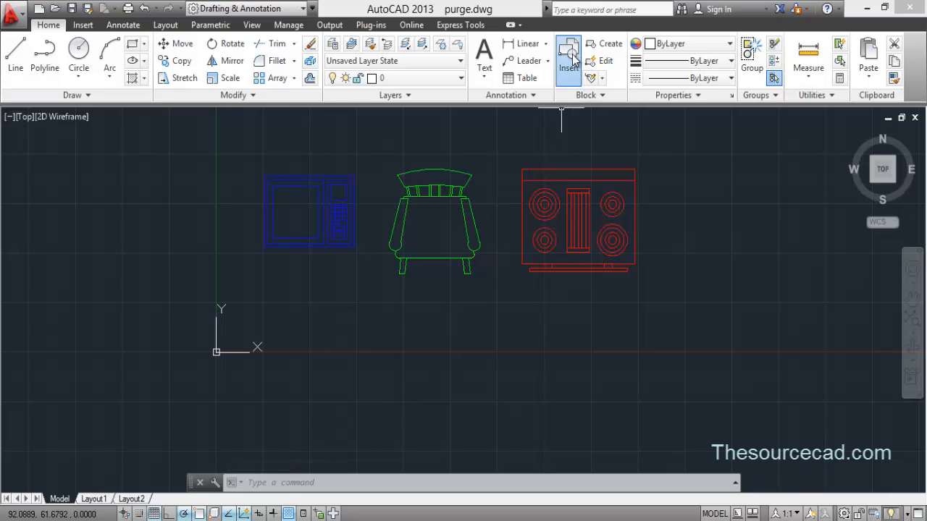
left_click(568, 51)
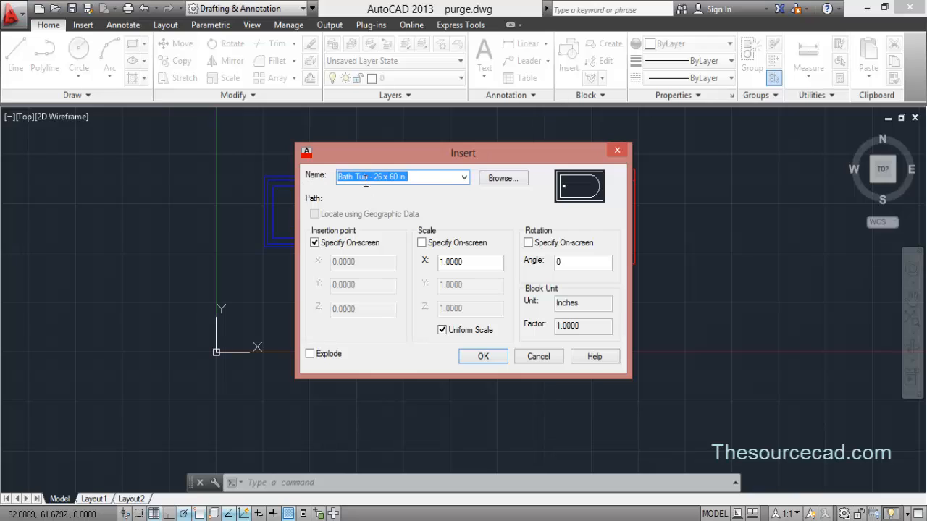
mouse_move(462, 179)
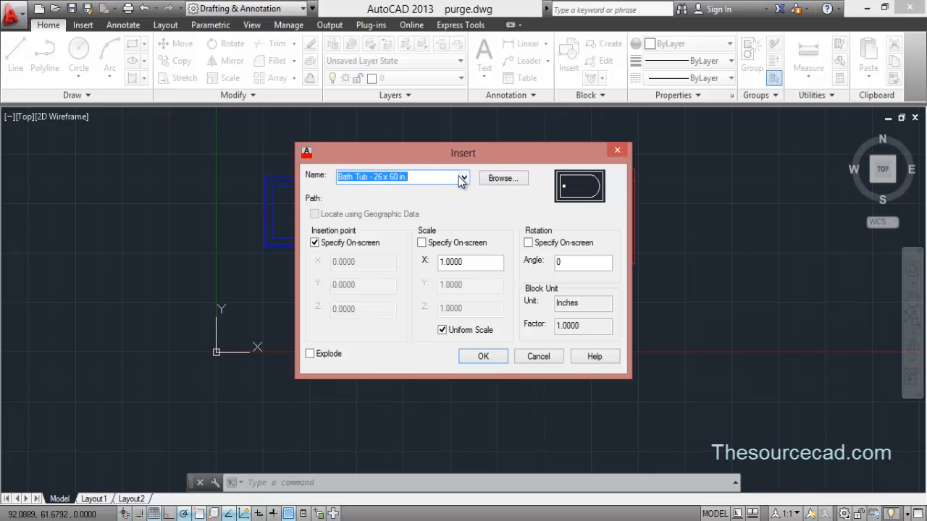
left_click(462, 176)
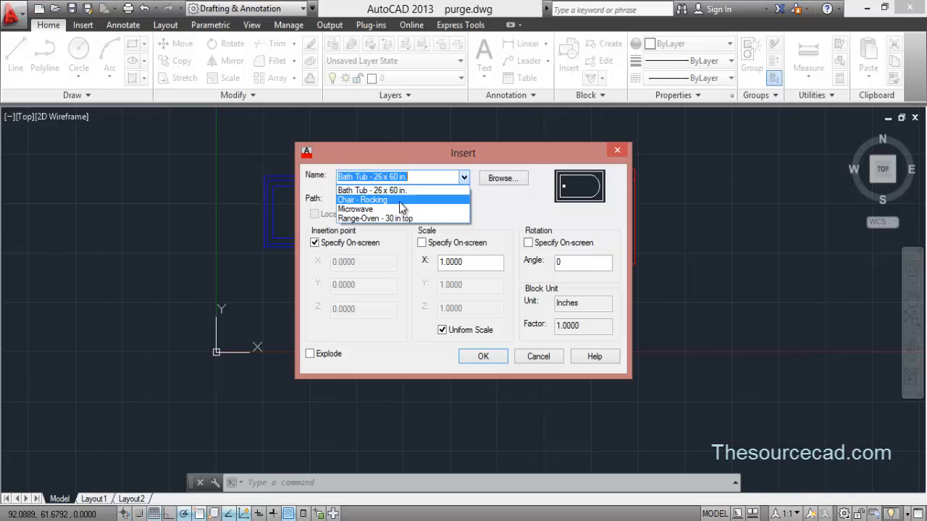
left_click(403, 177)
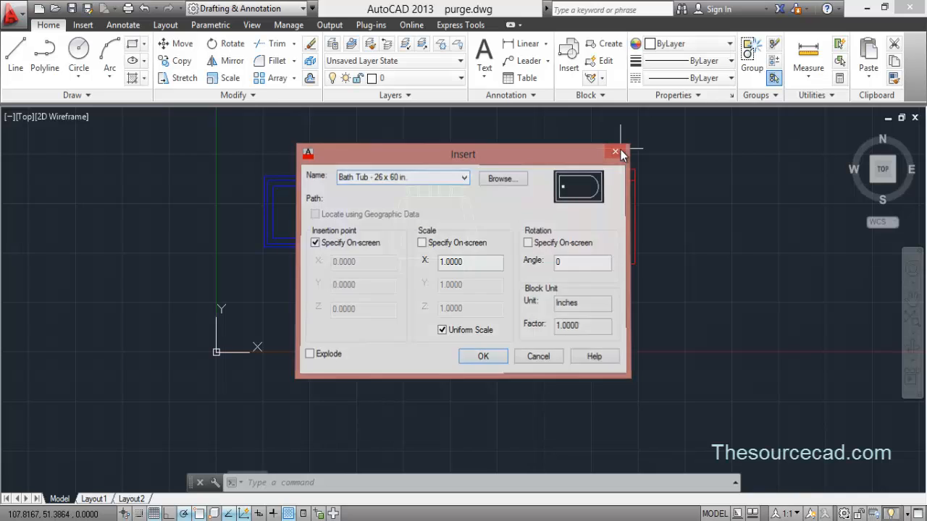
left_click(614, 150)
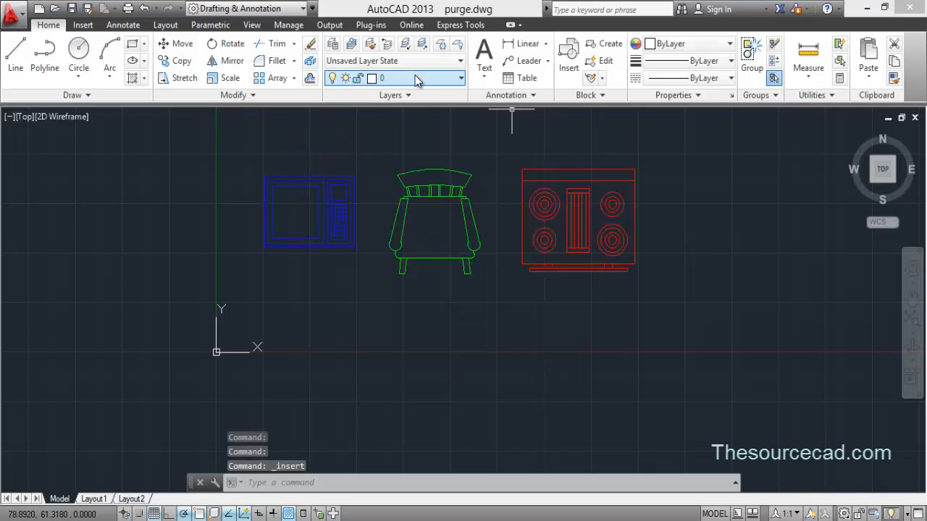
left_click(454, 79)
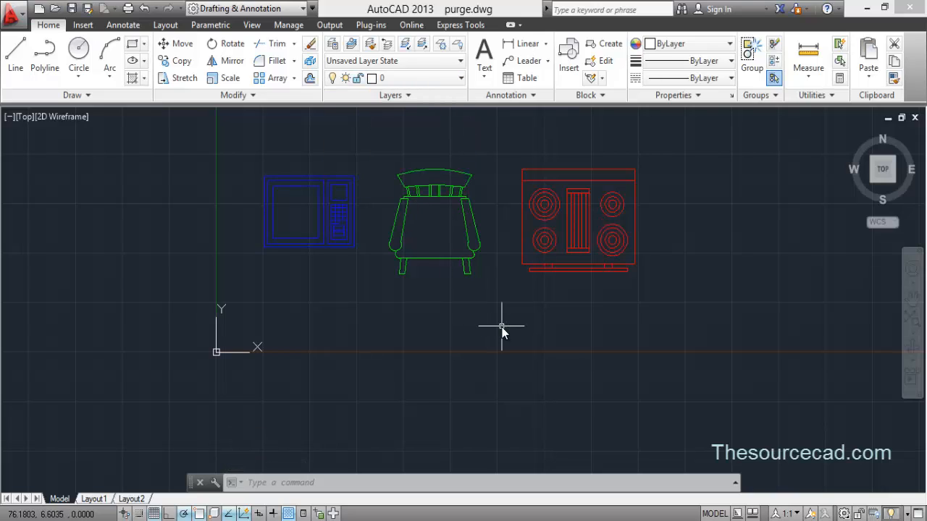
- Purge the unused Bath Tub block and the unused magenta layer from the drawing
type("pu")
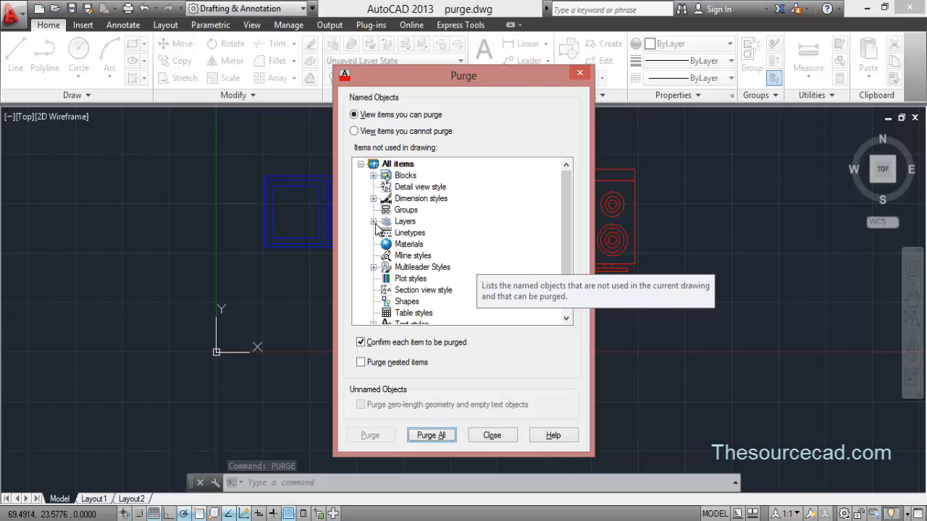
mouse_move(379, 278)
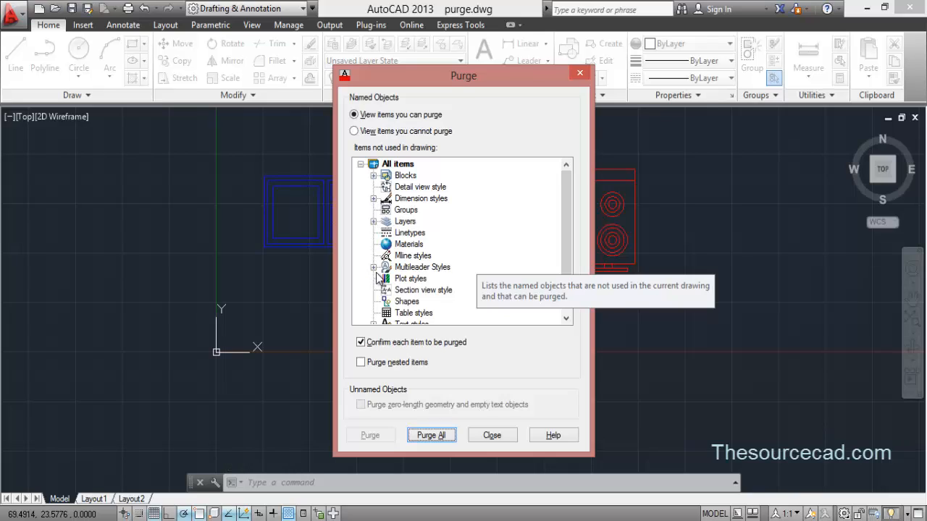
mouse_move(380, 190)
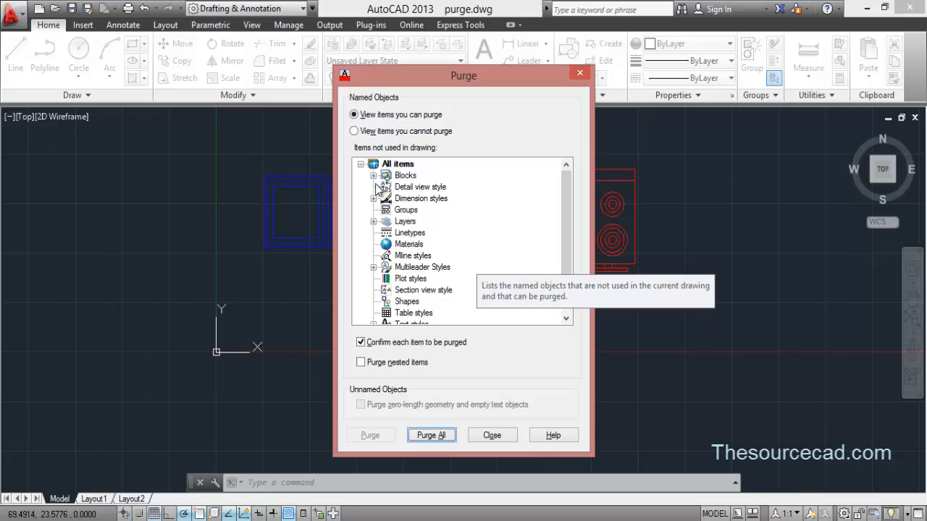
left_click(374, 175)
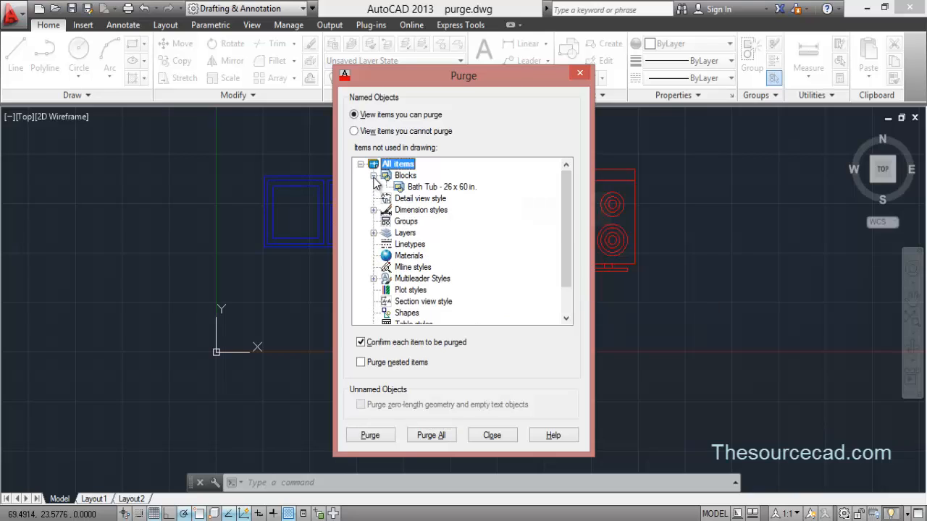
left_click(438, 187)
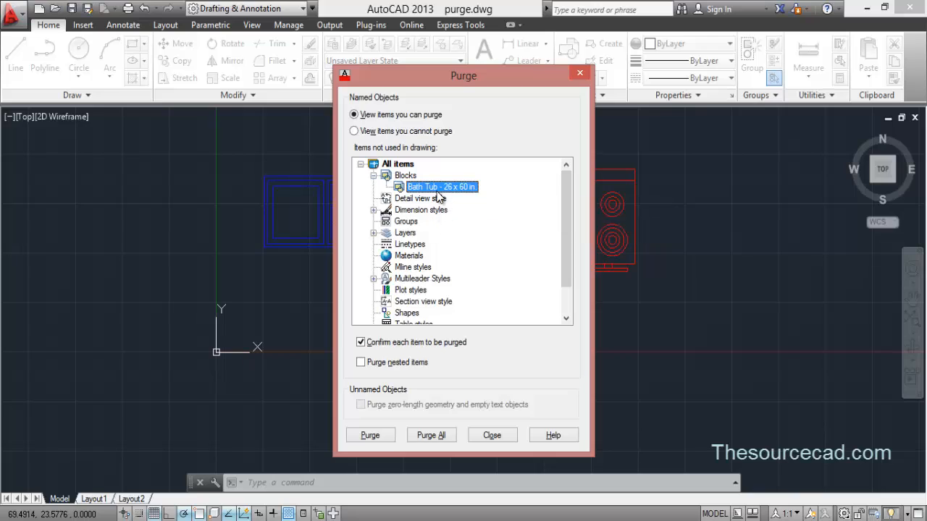
mouse_move(269, 278)
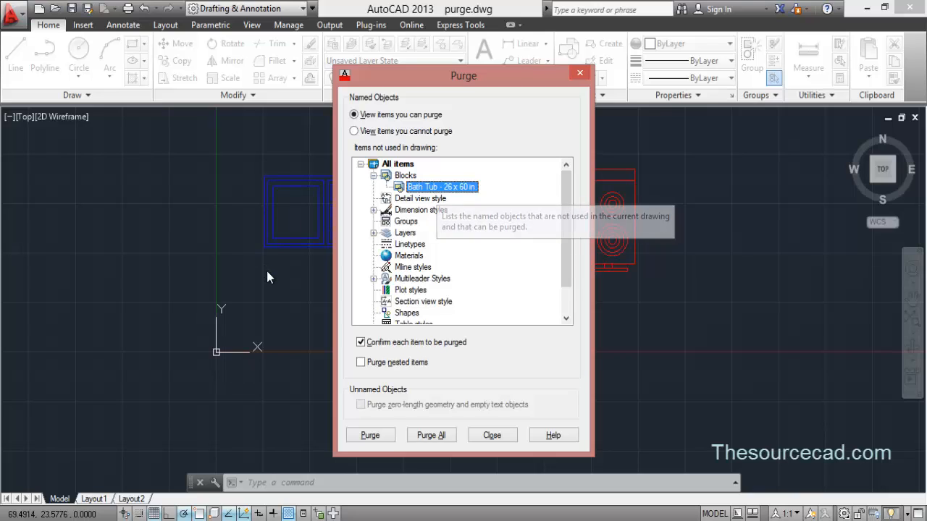
mouse_move(435, 200)
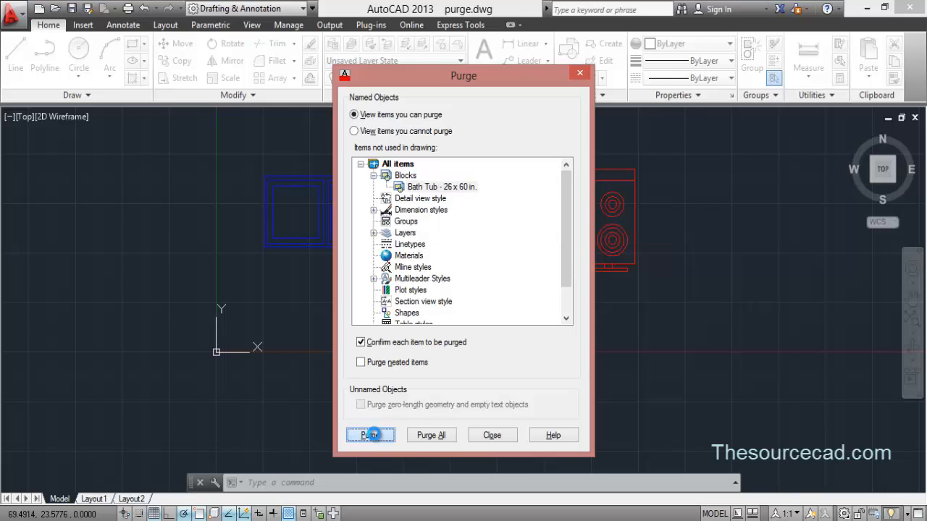
left_click(371, 434)
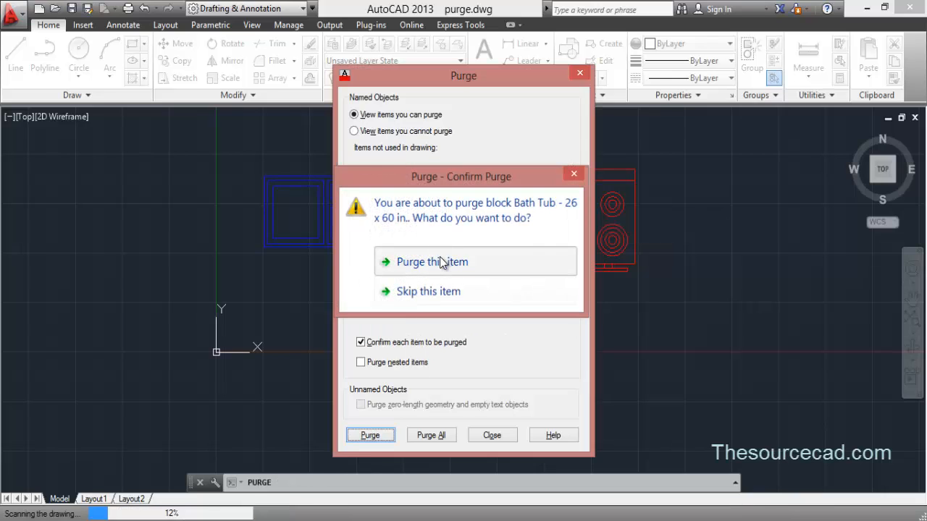
left_click(432, 260)
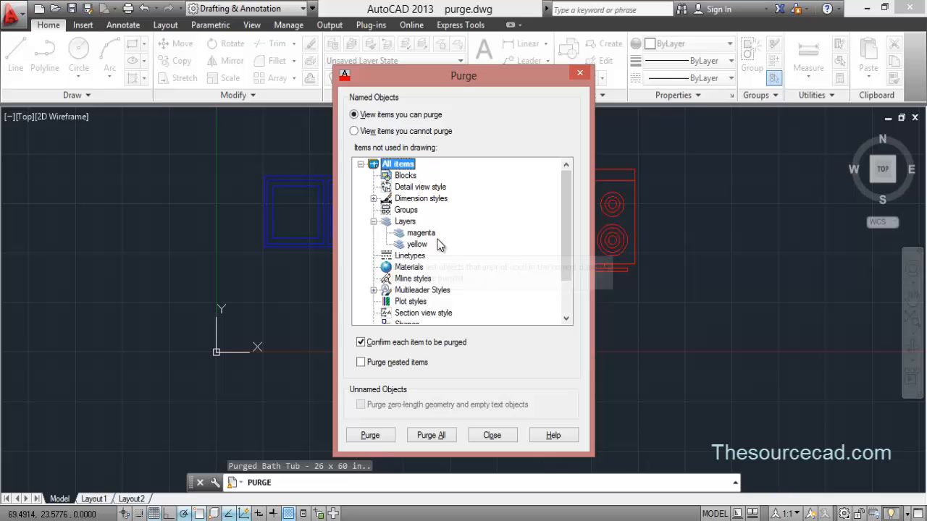
left_click(414, 243)
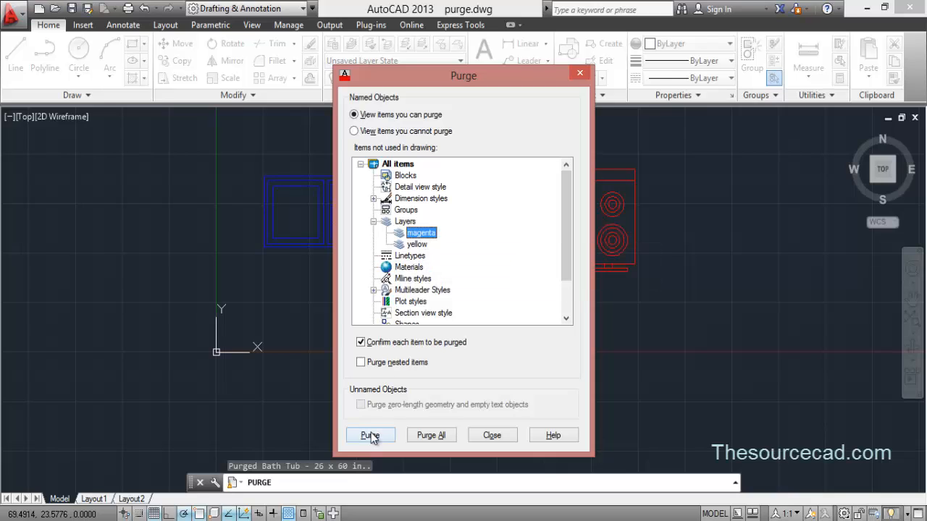
left_click(371, 434)
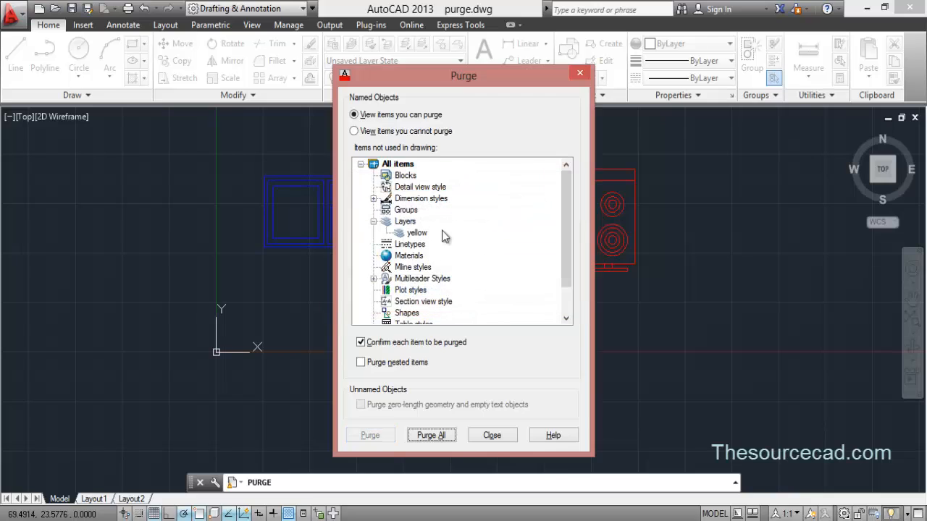
mouse_move(579, 82)
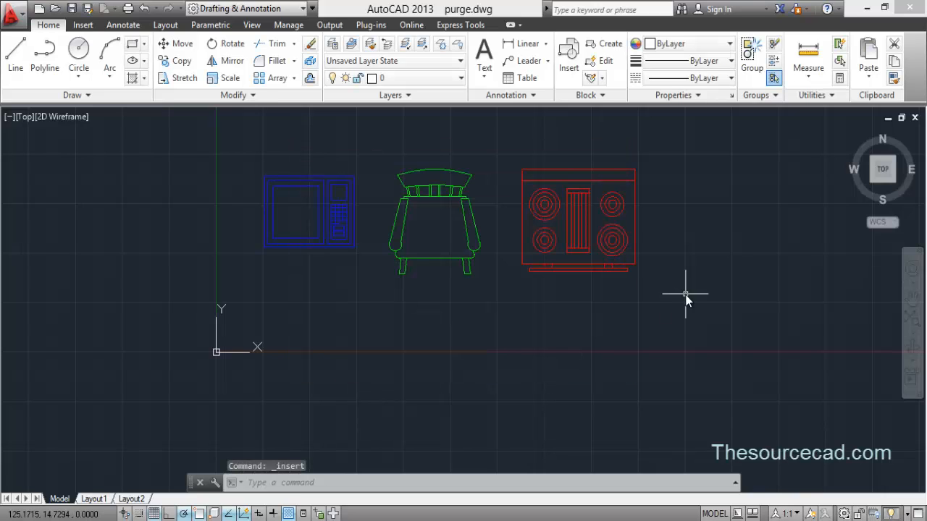
- Run PURGE with Purge All to remove the yellow layer and unused annotative styles, then close it
type("purg")
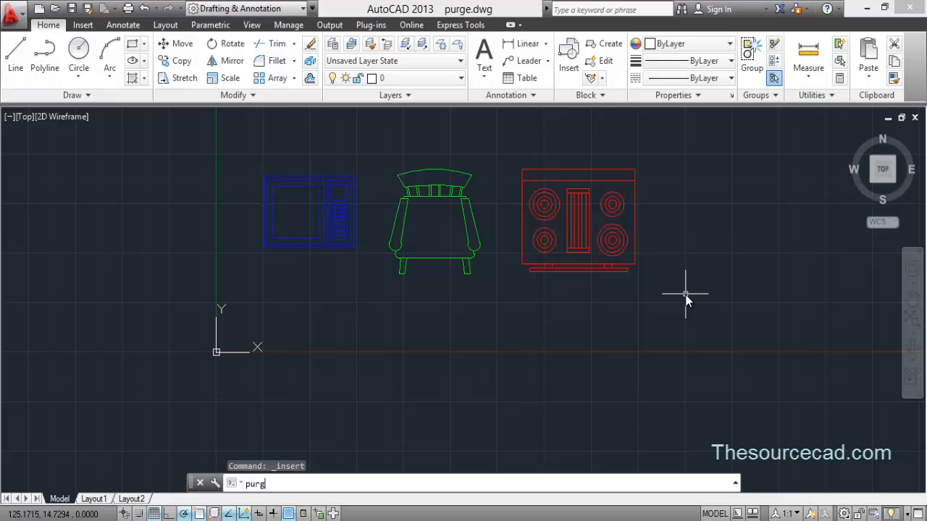
key("Enter")
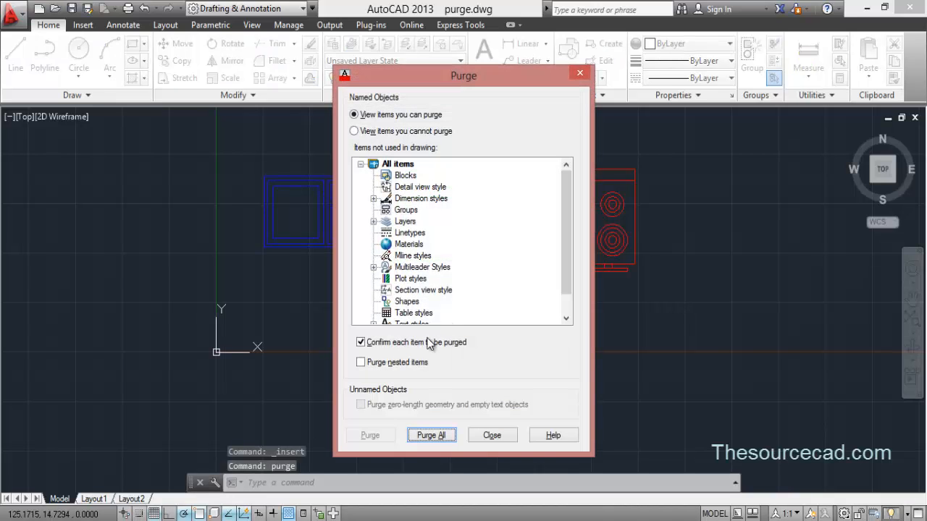
left_click(431, 435)
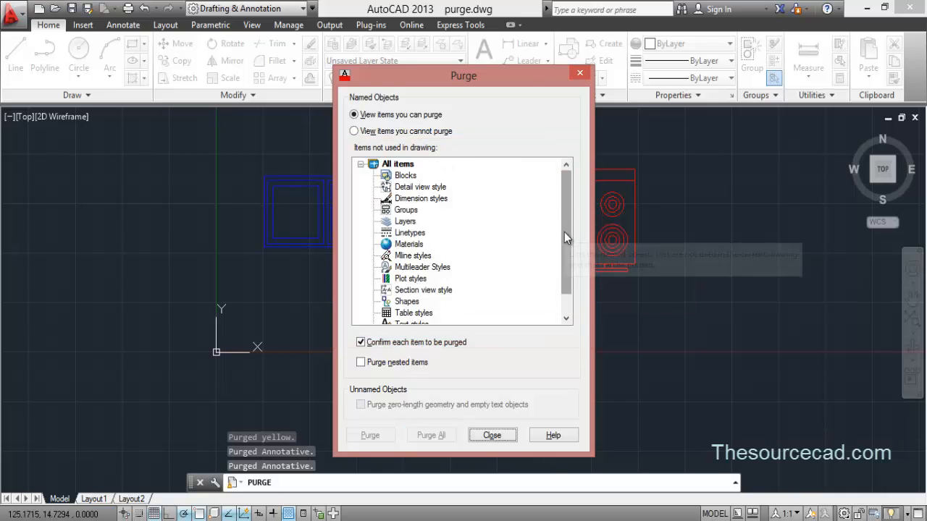
left_click(492, 434)
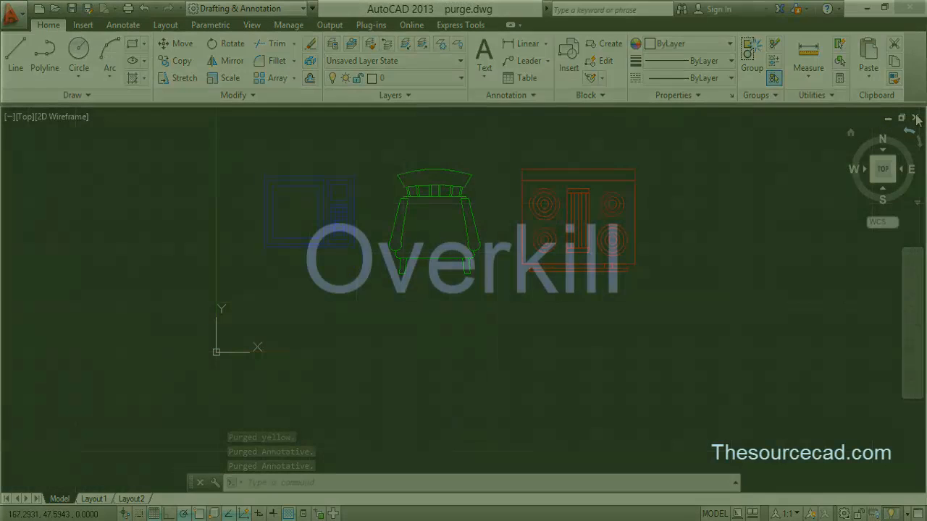
- Start Drawing4 and sketch a circle, an arc along it, and begin connected lines beside it
left_click(915, 117)
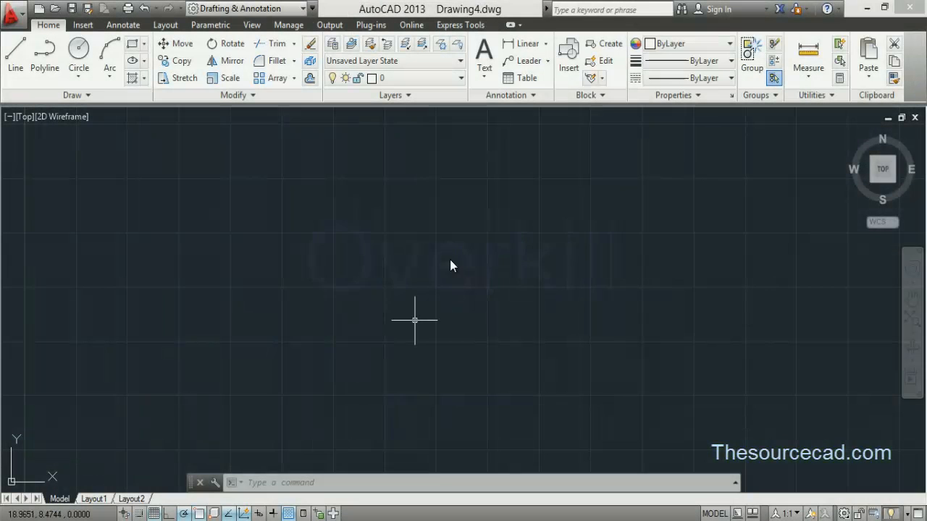
left_click(79, 52)
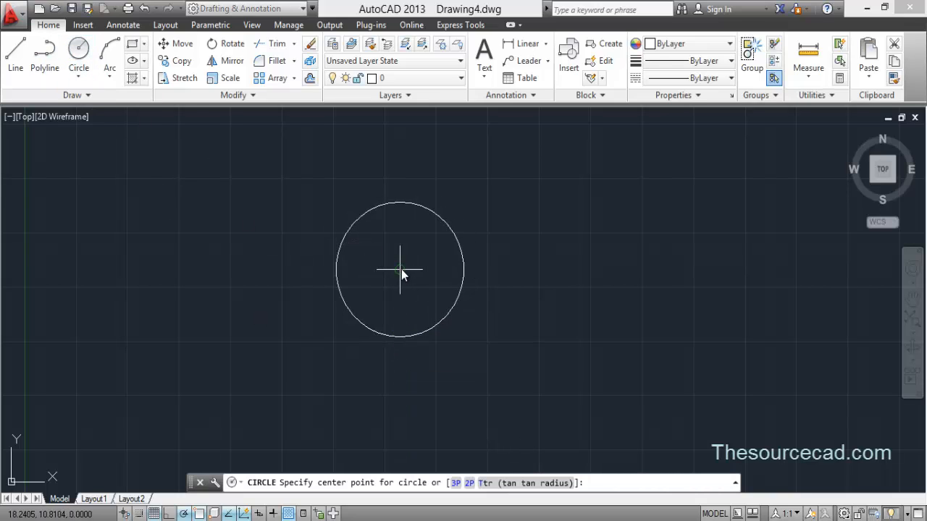
left_click(399, 269)
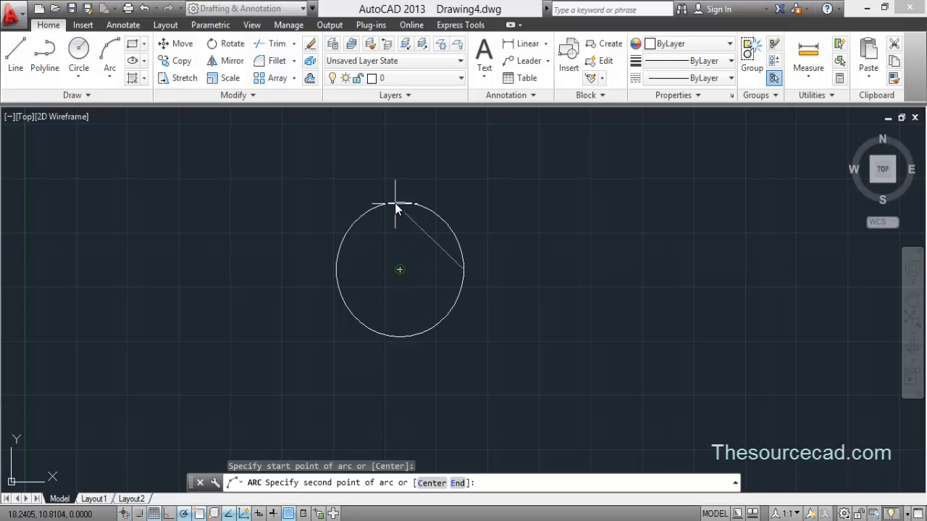
mouse_move(398, 258)
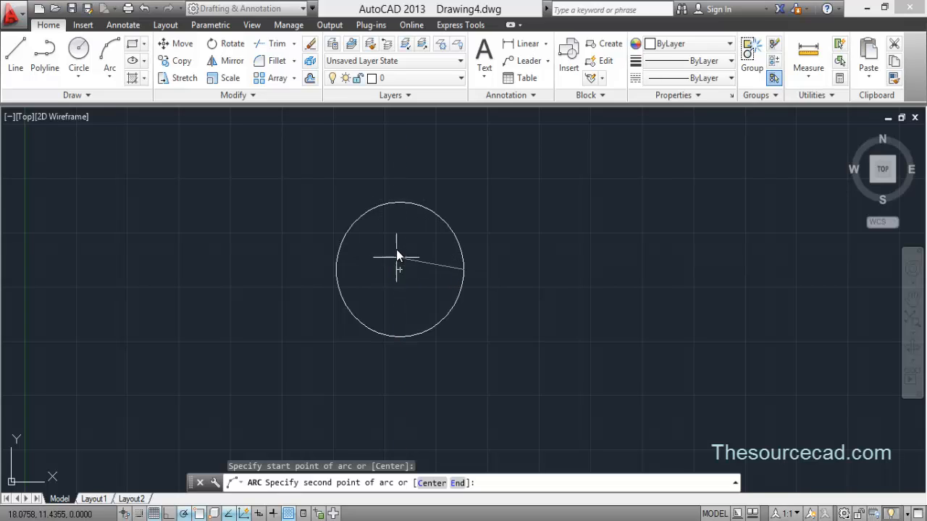
mouse_move(379, 404)
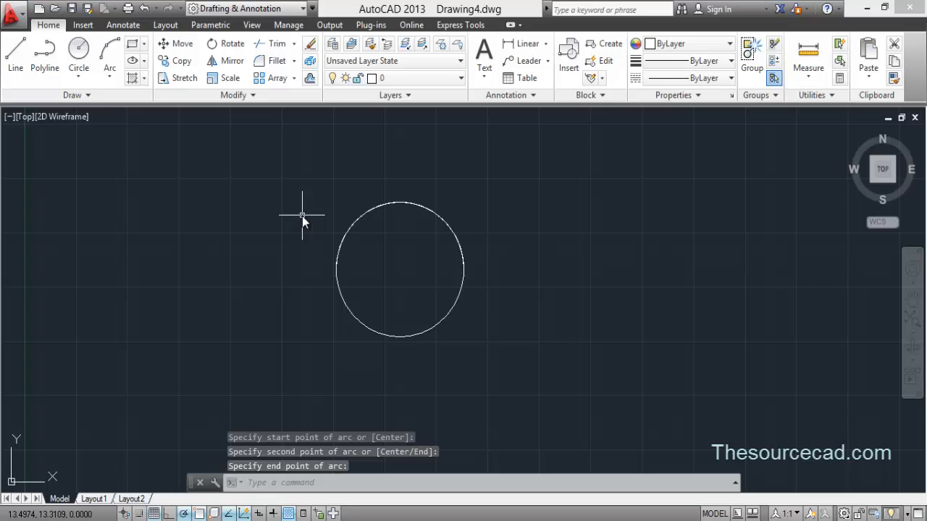
left_click(32, 55)
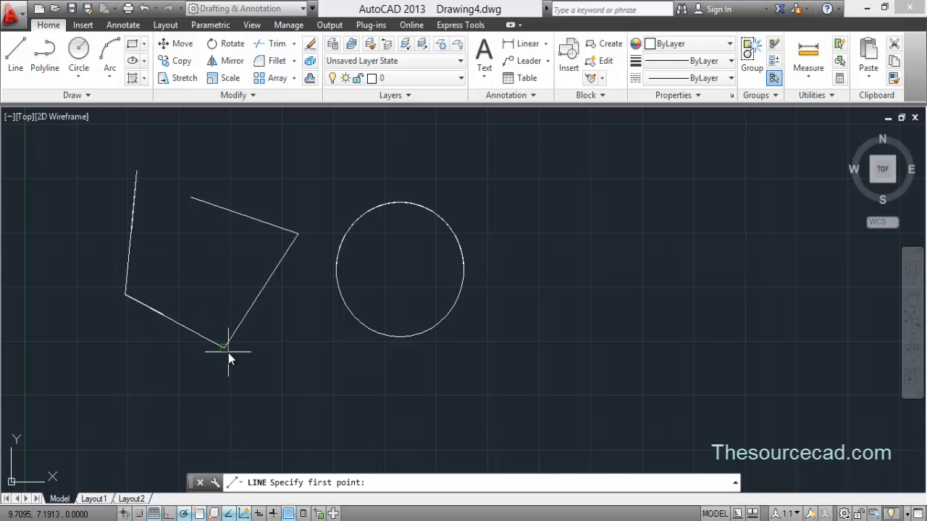
- Add another line segment over the existing outline so some lines overlap
left_click(226, 348)
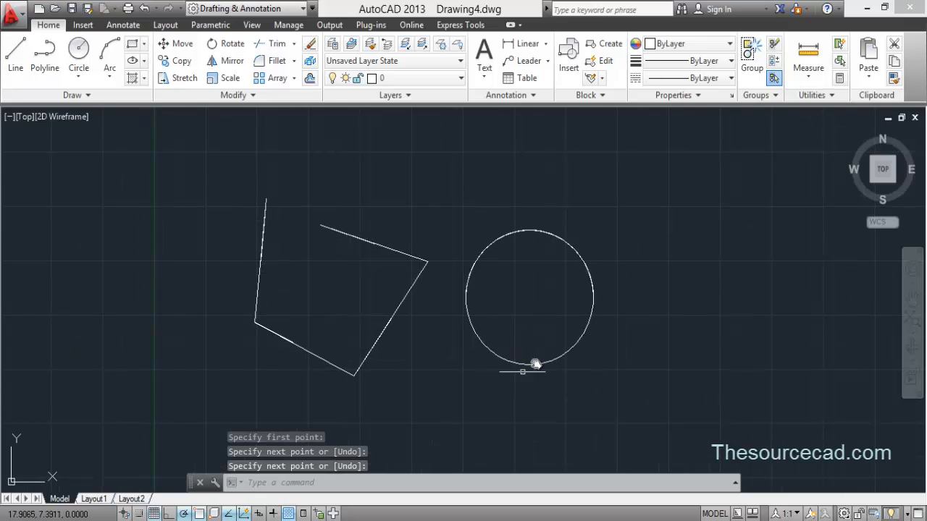
mouse_move(527, 312)
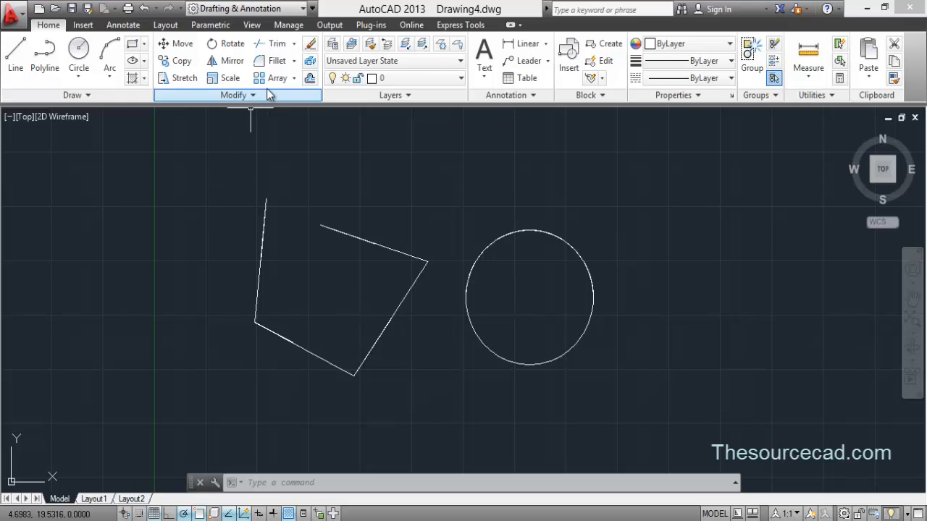
- Run OVERKILL from the expanded Modify panel on all objects, deleting duplicates and overlapping segments
left_click(237, 96)
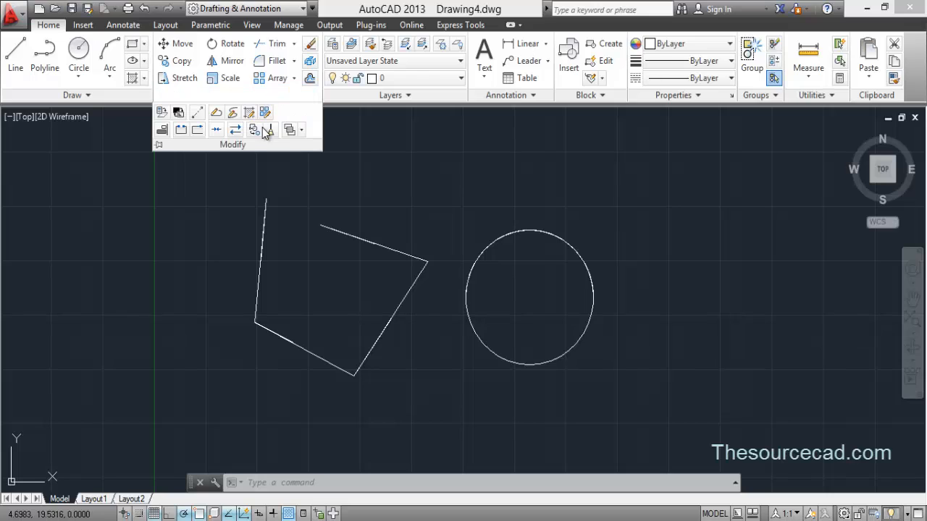
mouse_move(272, 131)
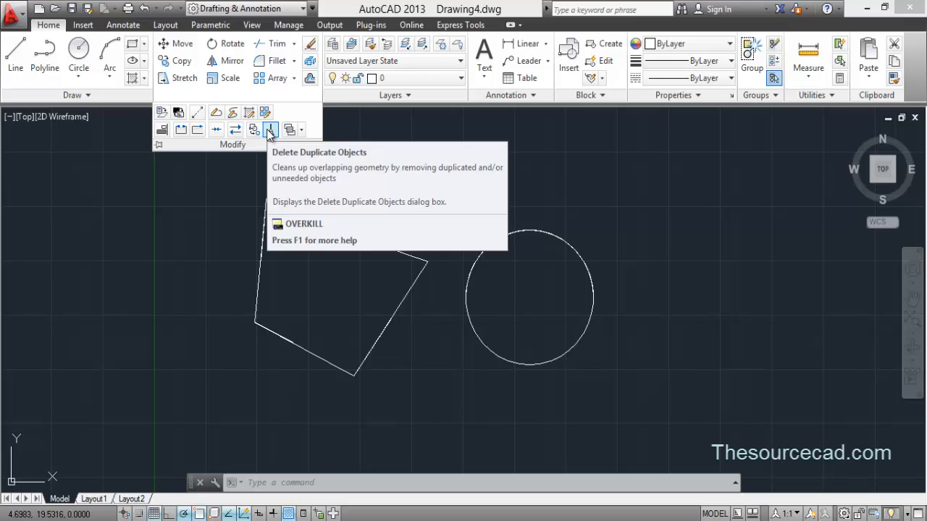
left_click(269, 129)
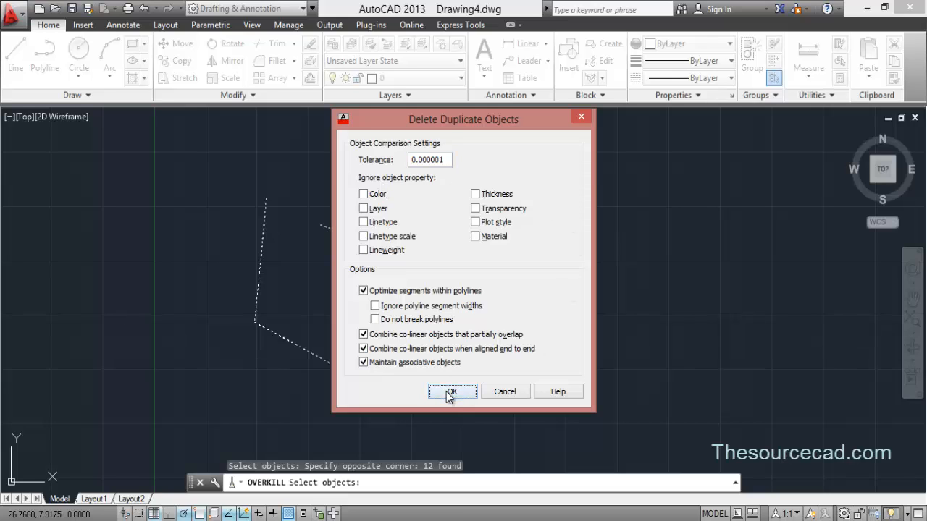
left_click(451, 391)
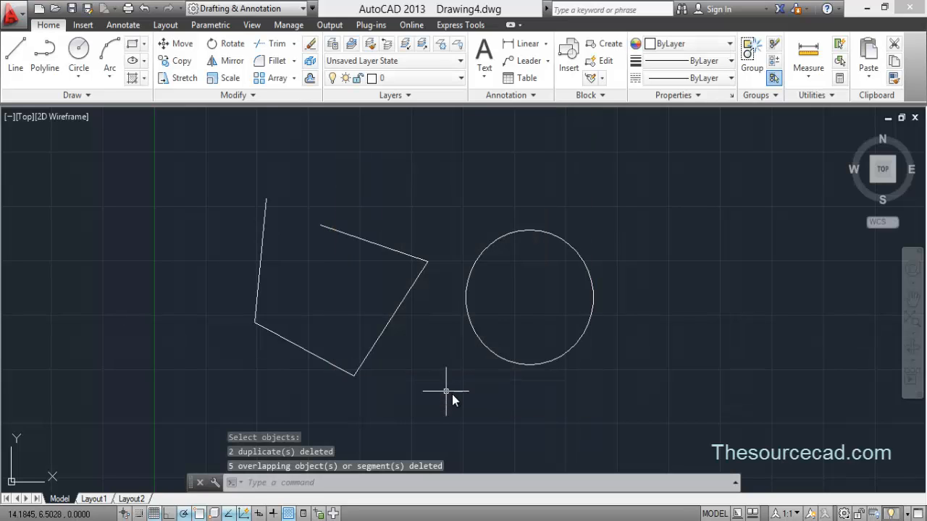
mouse_move(440, 362)
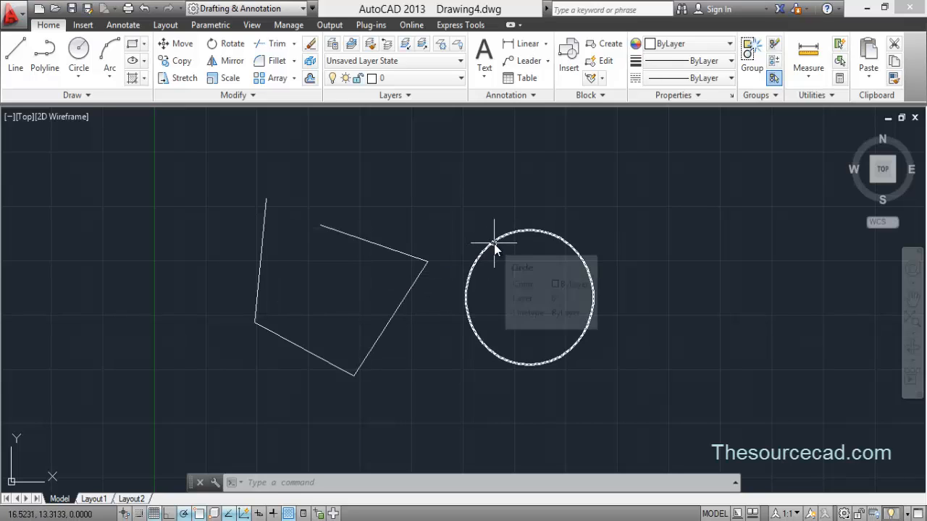
mouse_move(632, 278)
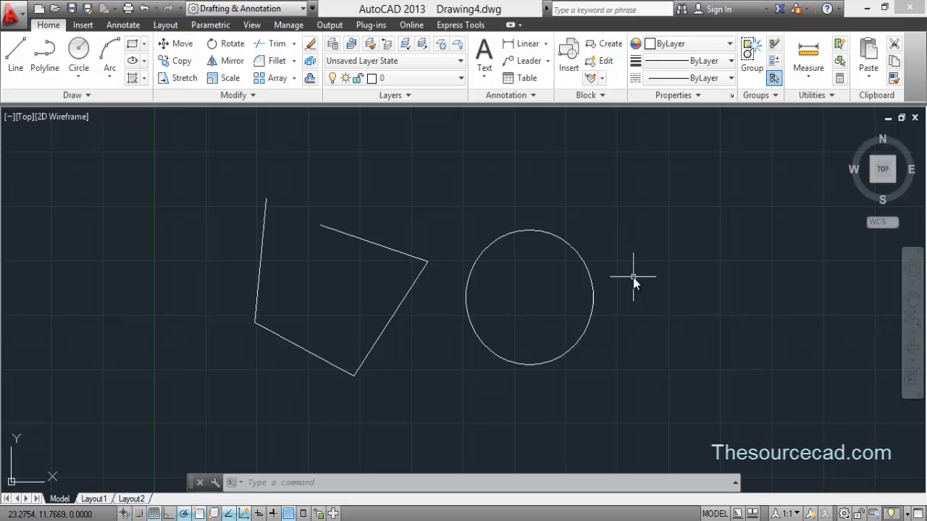